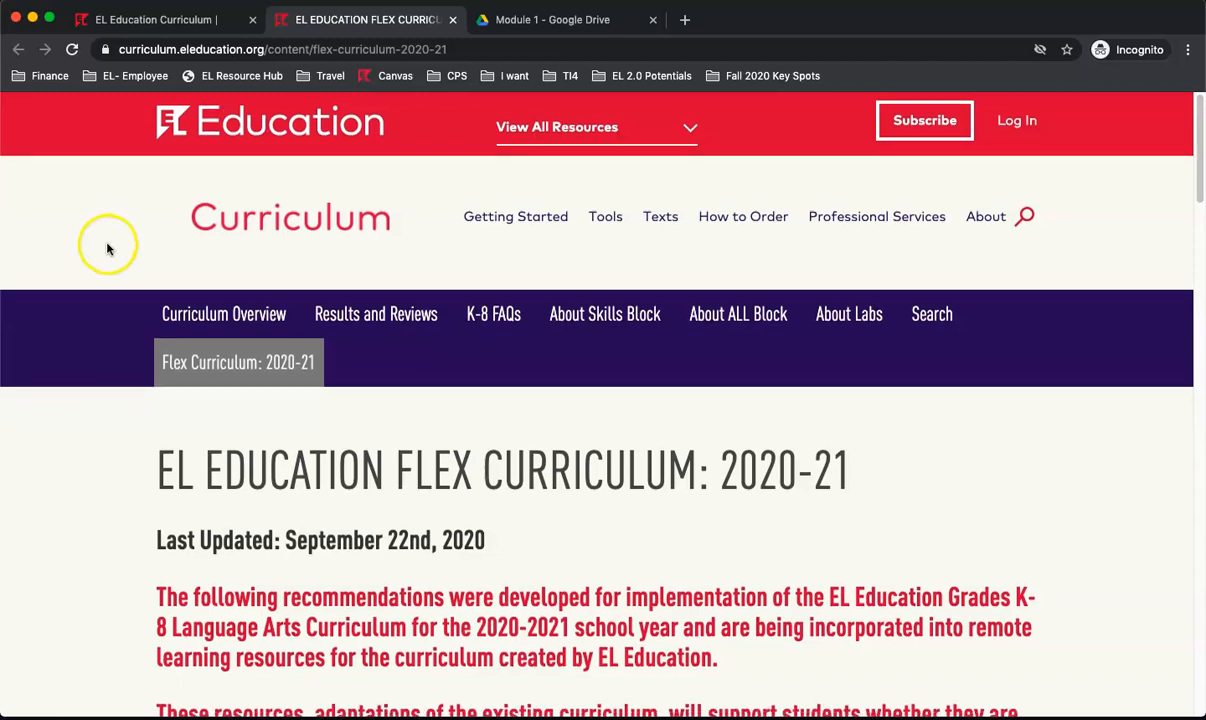
Scroll the Flex Curriculum 2020-21 page to Access Materials and follow the K-8 materials link.
scroll(down, 3)
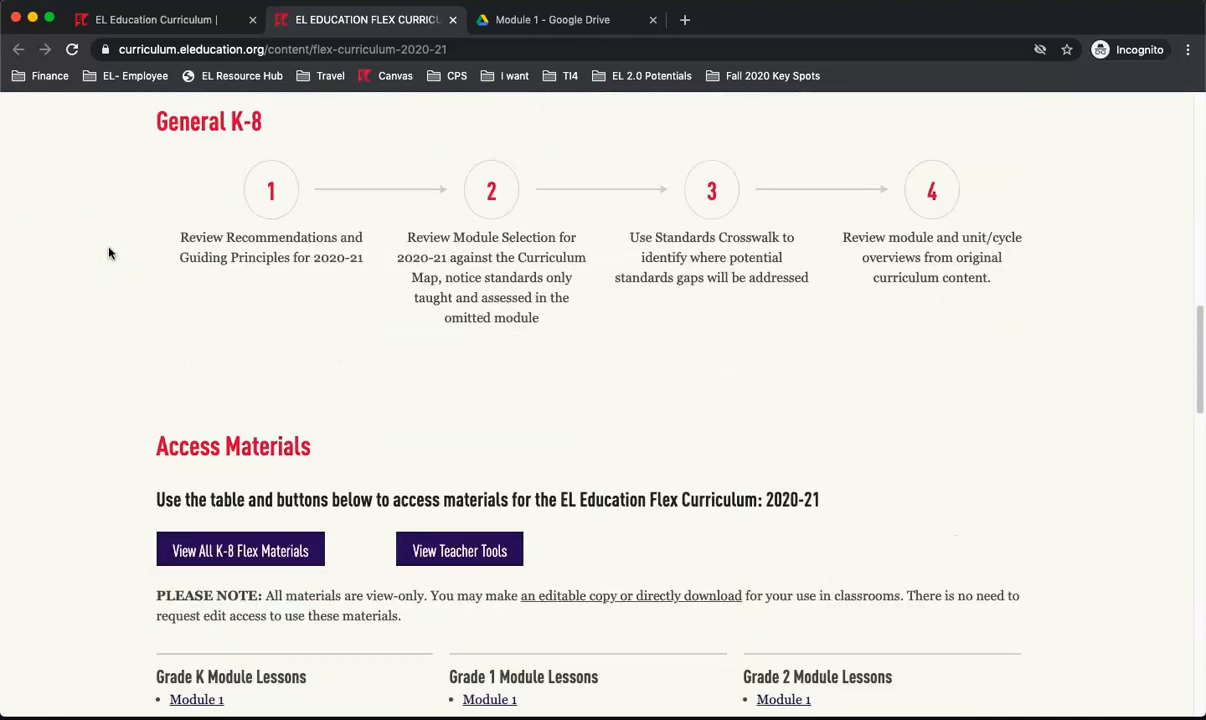
scroll(down, 3)
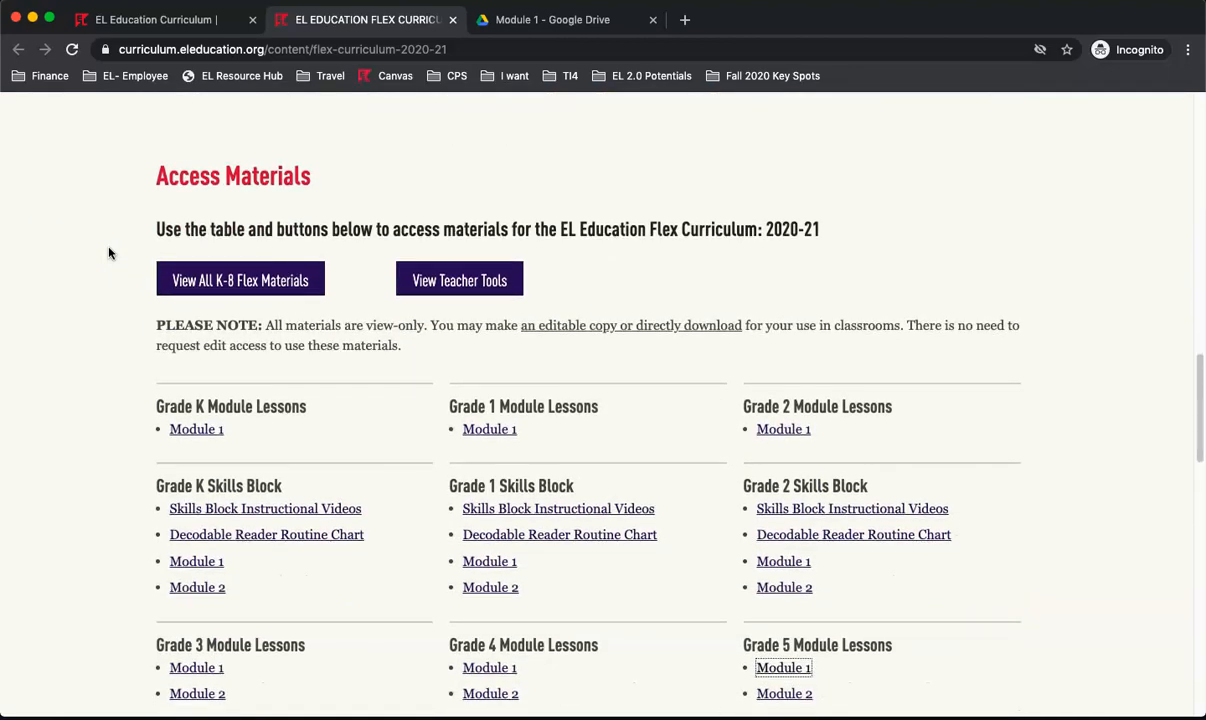
scroll(down, 3)
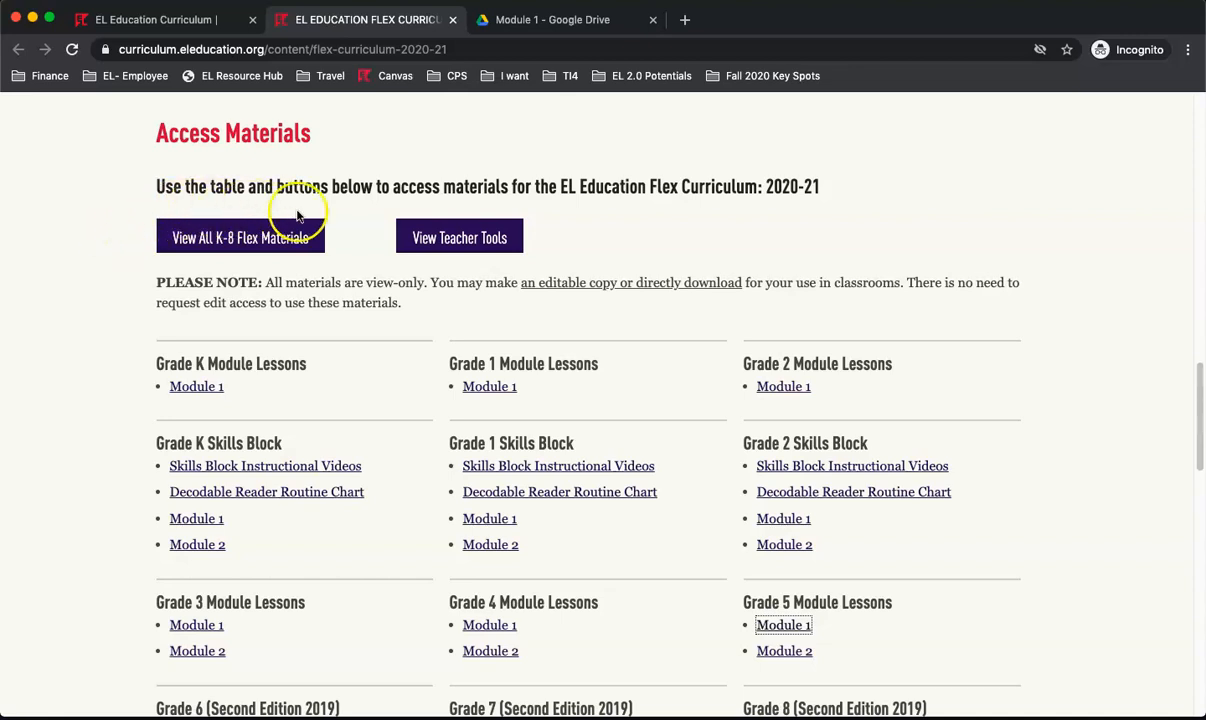
mouse_move(148, 264)
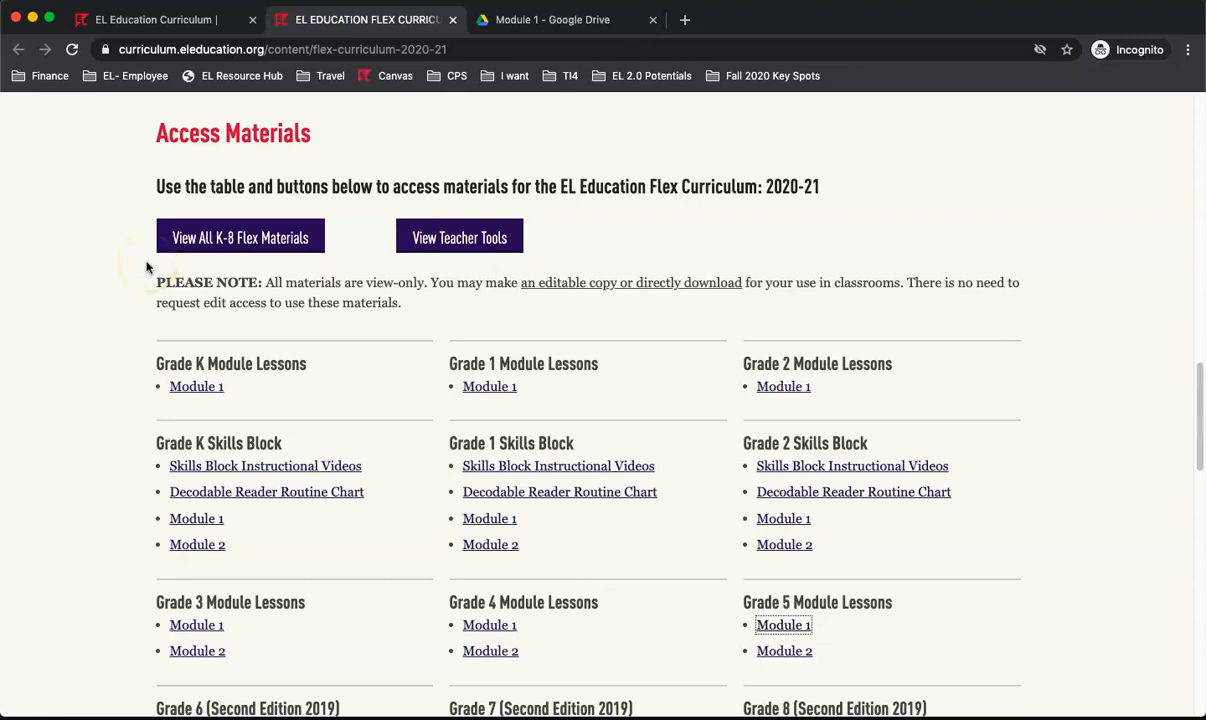
mouse_move(454, 670)
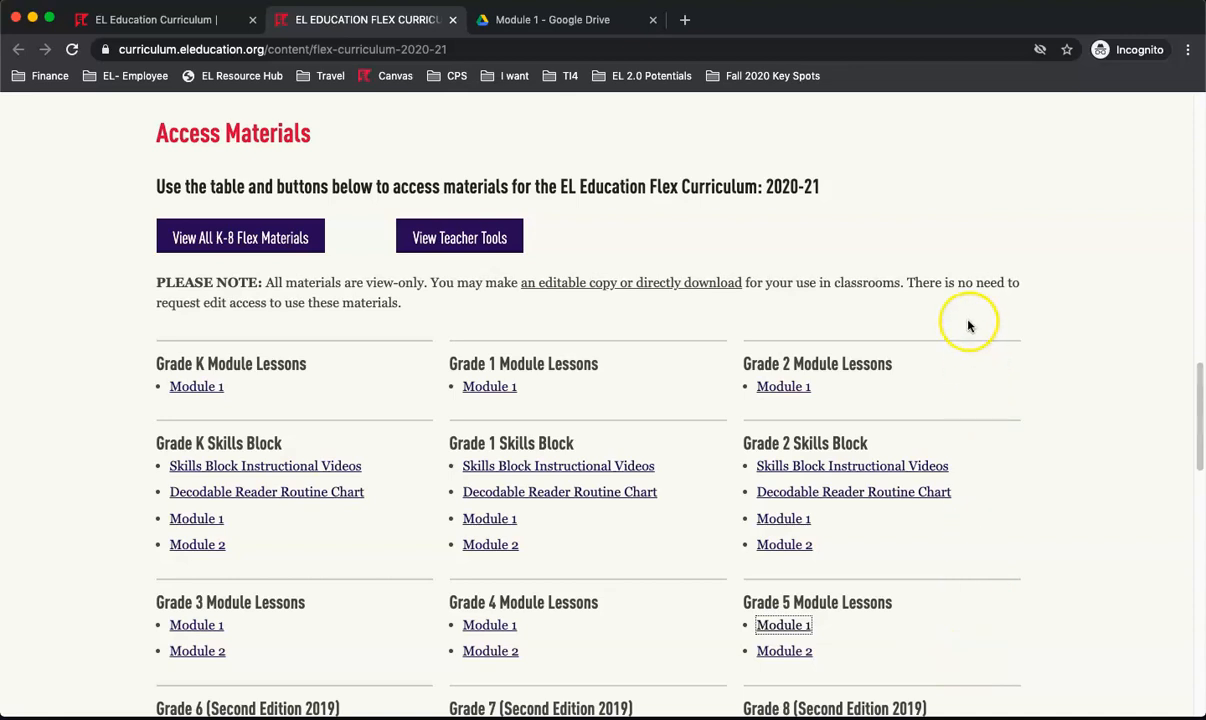
mouse_move(152, 310)
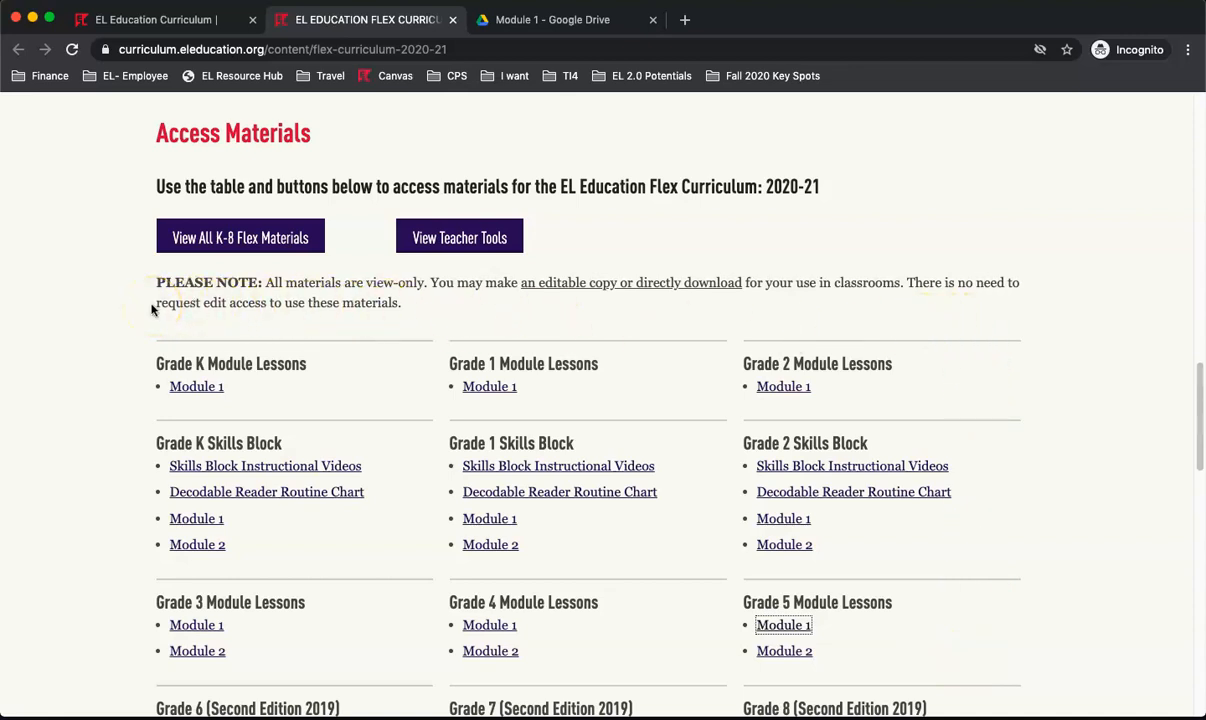
click(240, 236)
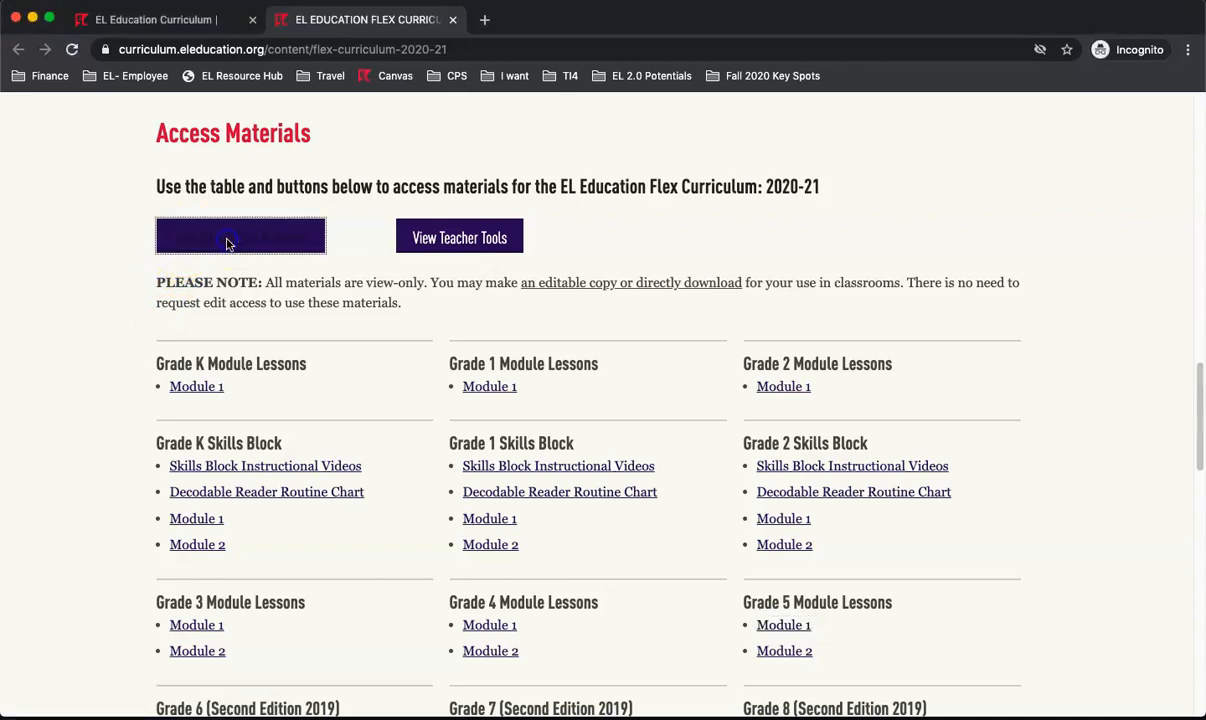
Navigate Drive through ELED_Flex-Curriculum_3-8 Materials, Module Lessons_3-8 and Grade 5 into Module 1.
click(240, 236)
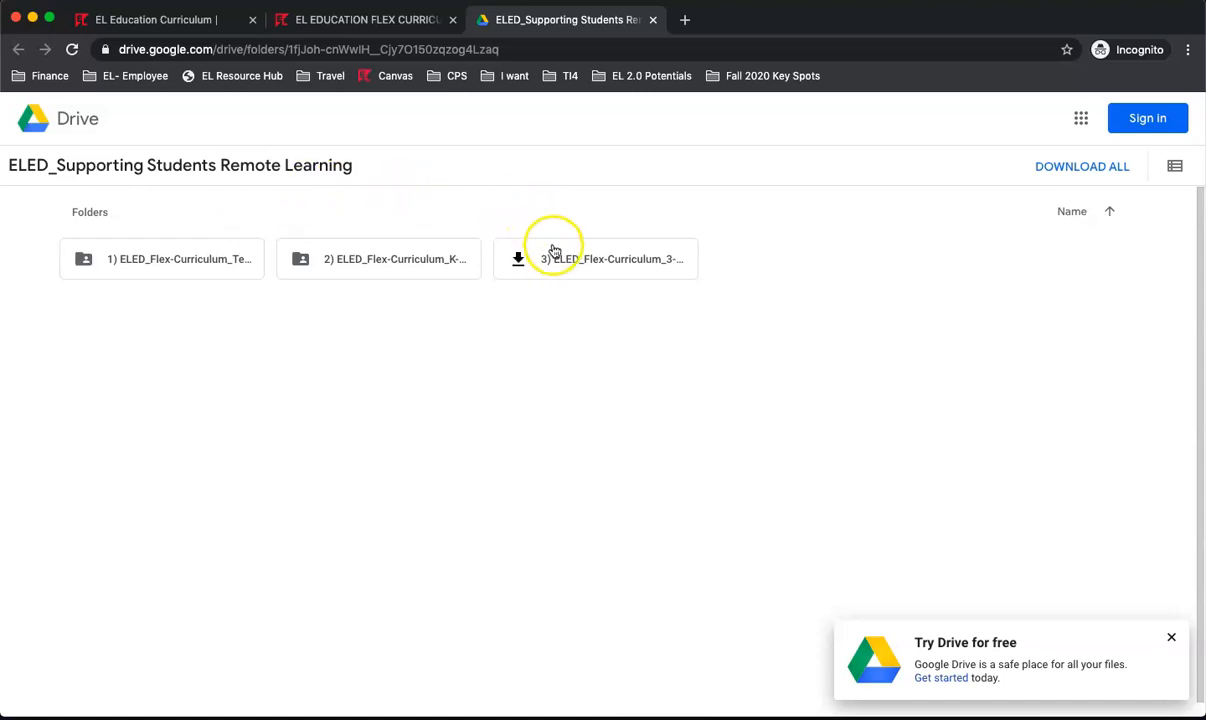
double_click(596, 260)
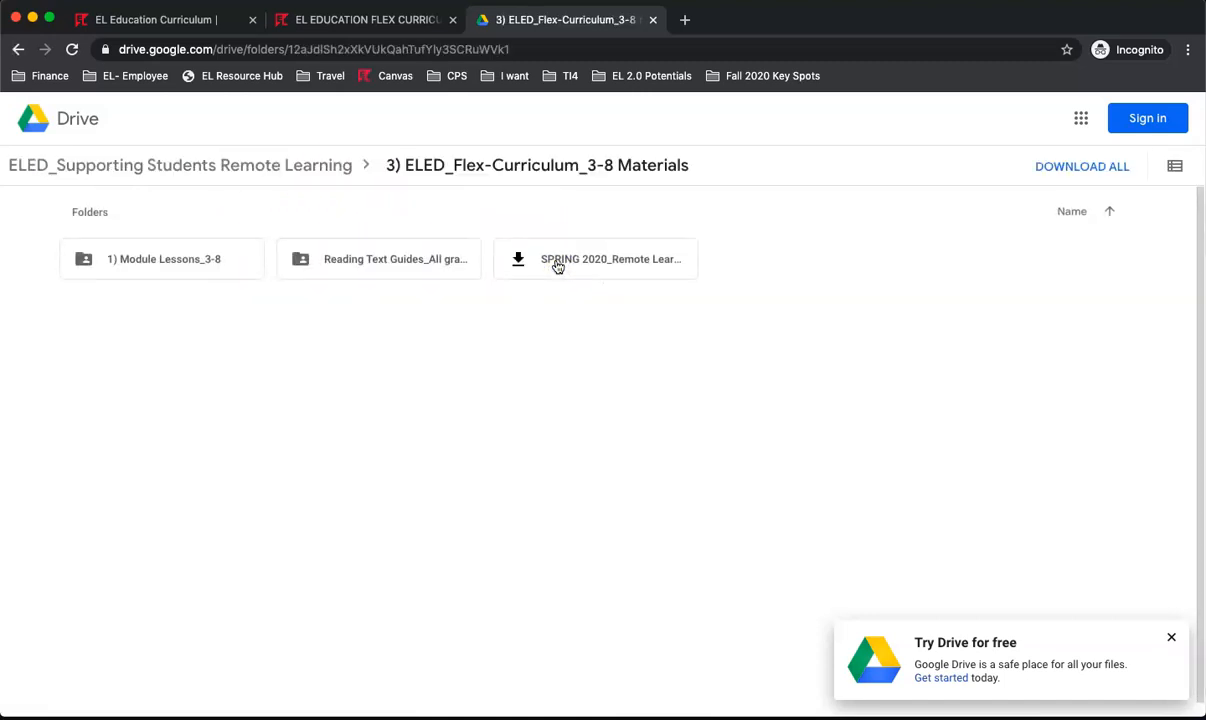
mouse_move(224, 280)
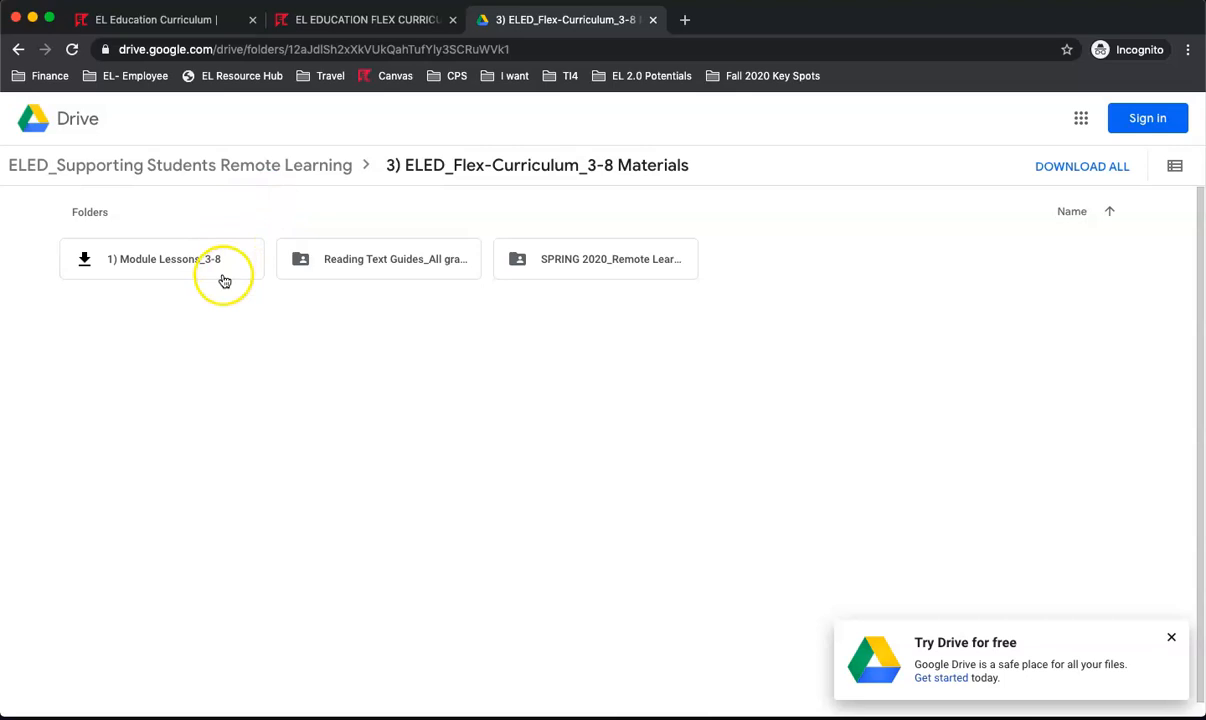
double_click(164, 260)
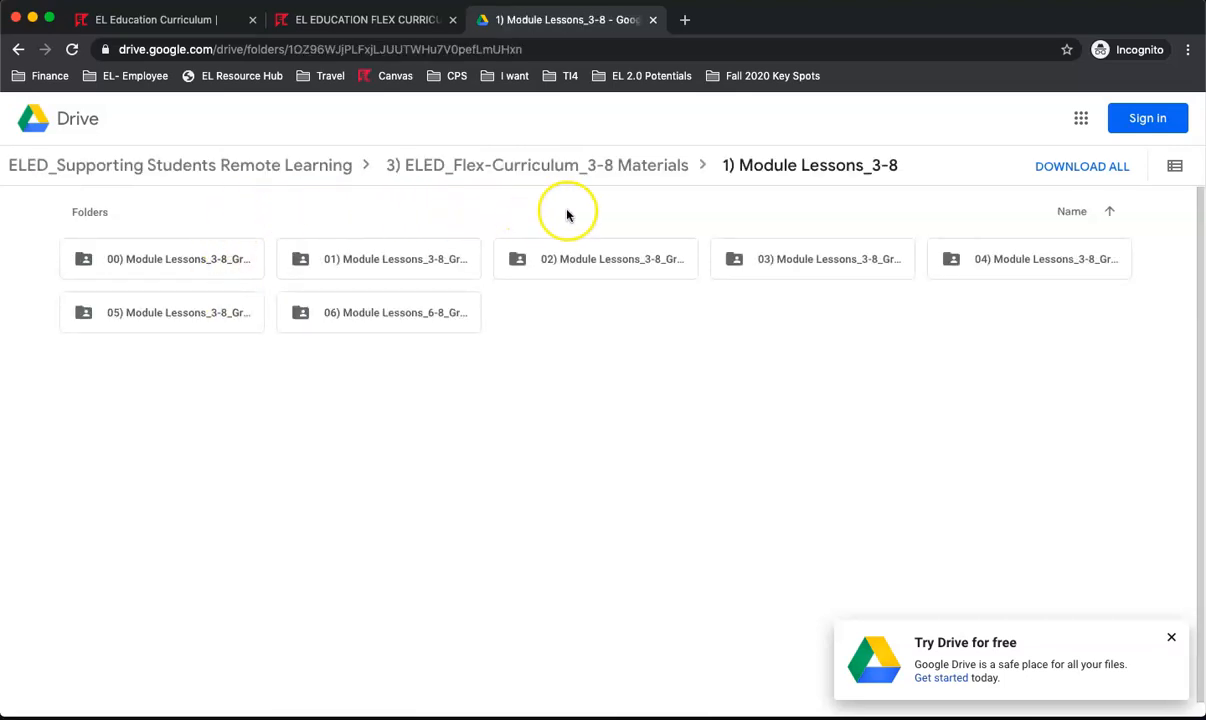
double_click(596, 260)
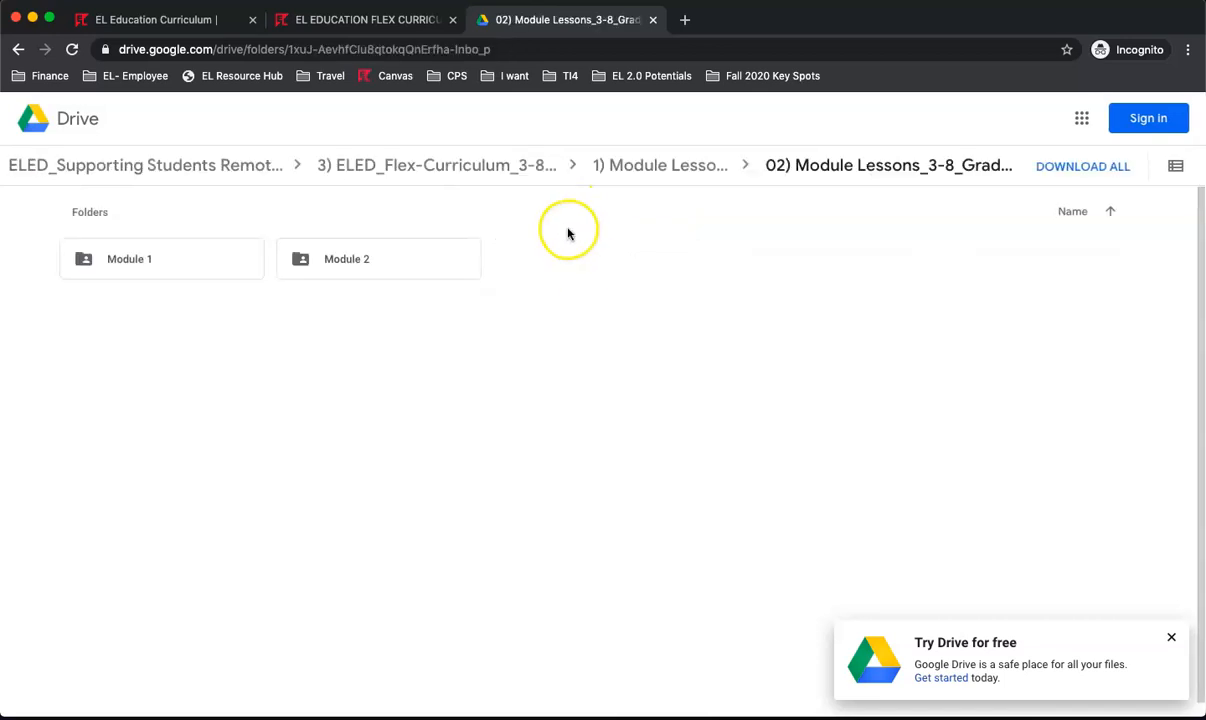
mouse_move(184, 260)
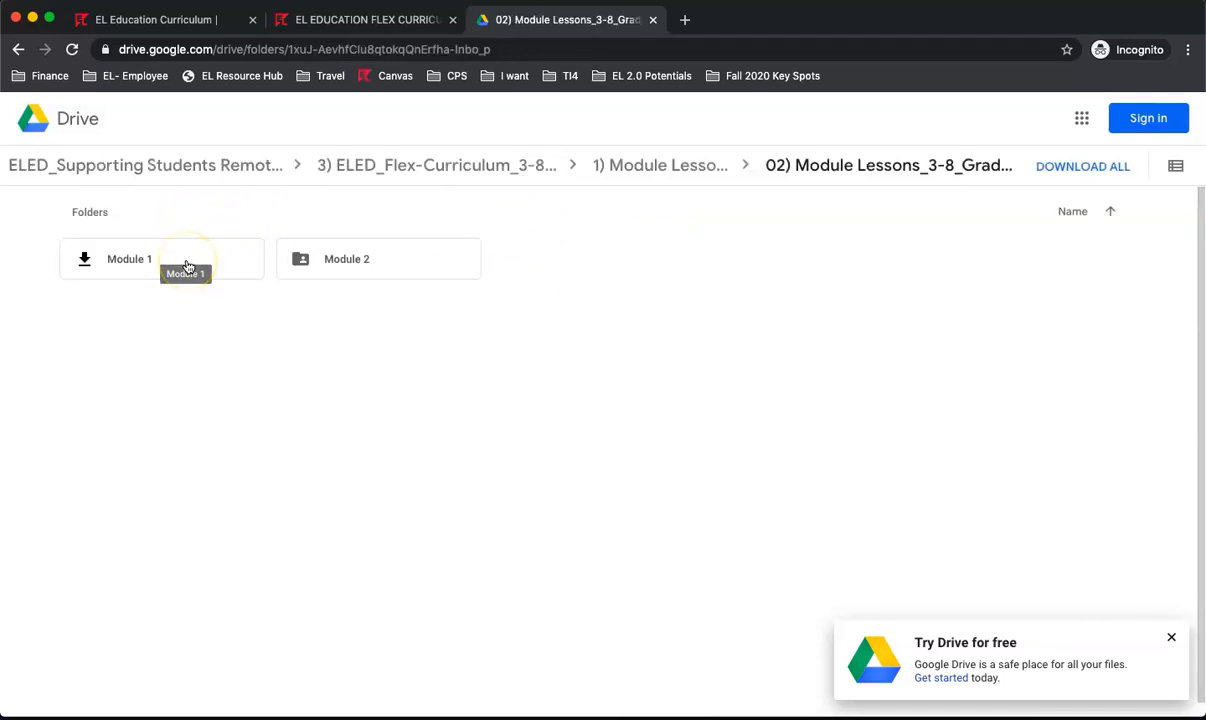
double_click(128, 258)
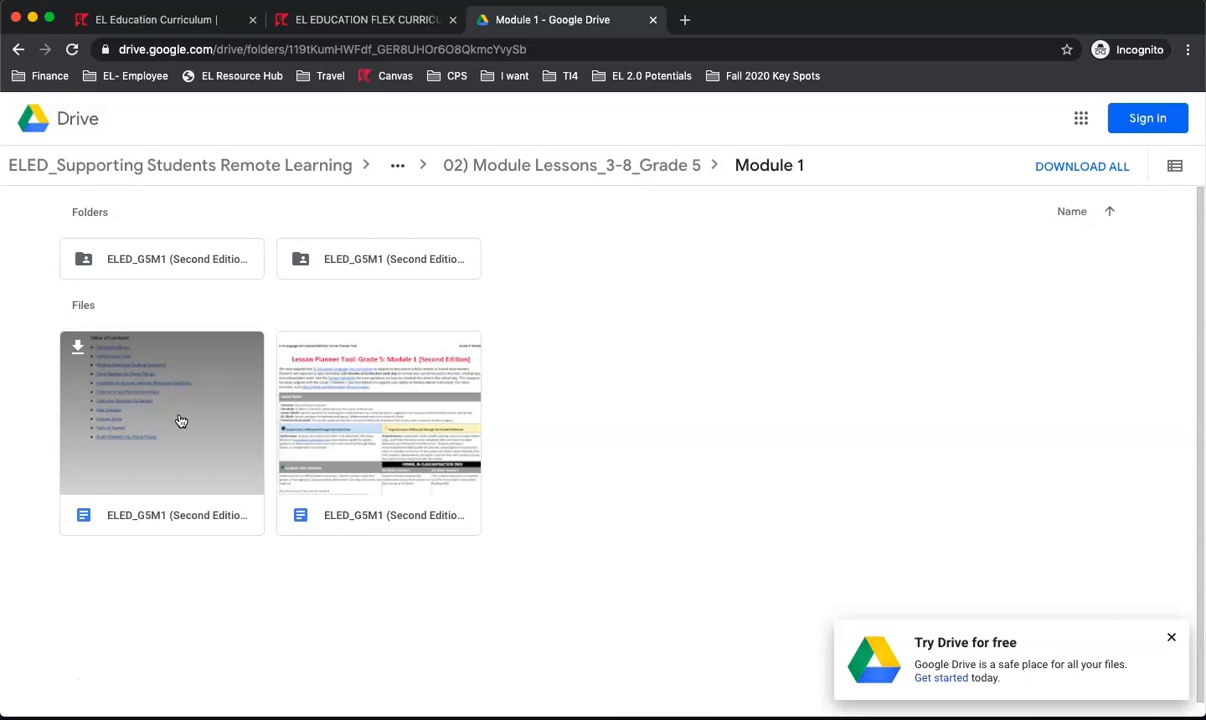
mouse_move(340, 420)
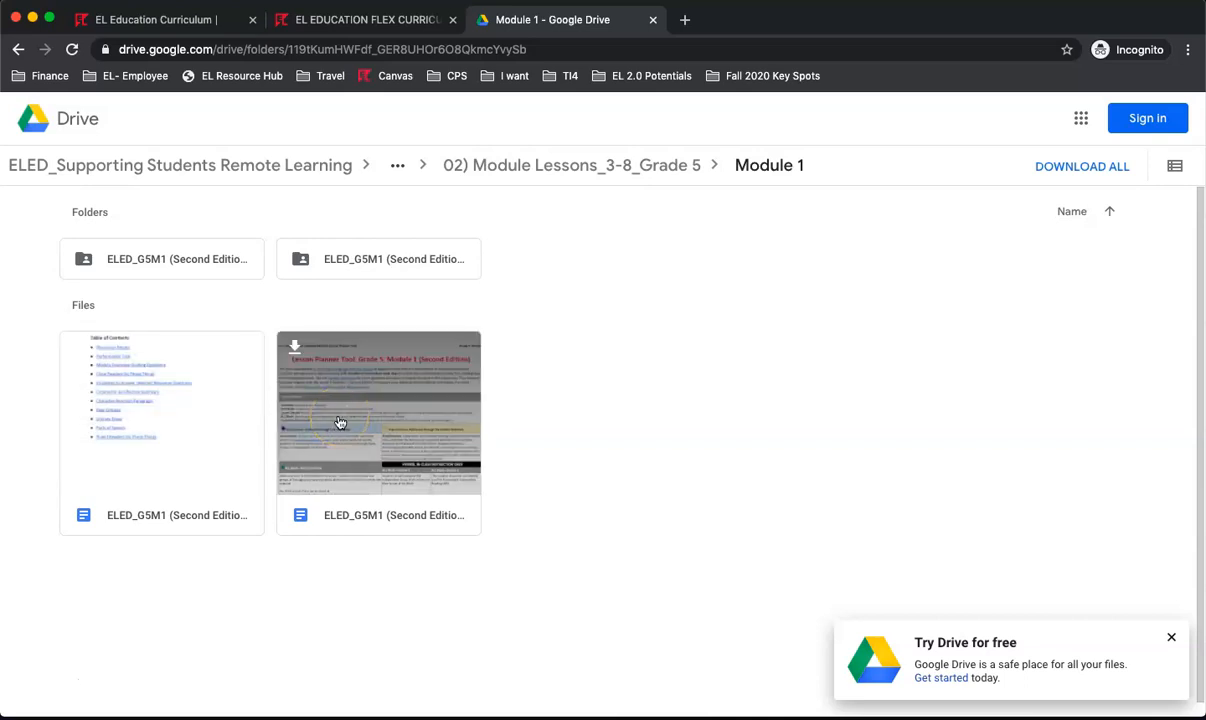
Open the Grade 5 Module 1 Lesson Planner Tool document from the Module 1 folder.
double_click(378, 414)
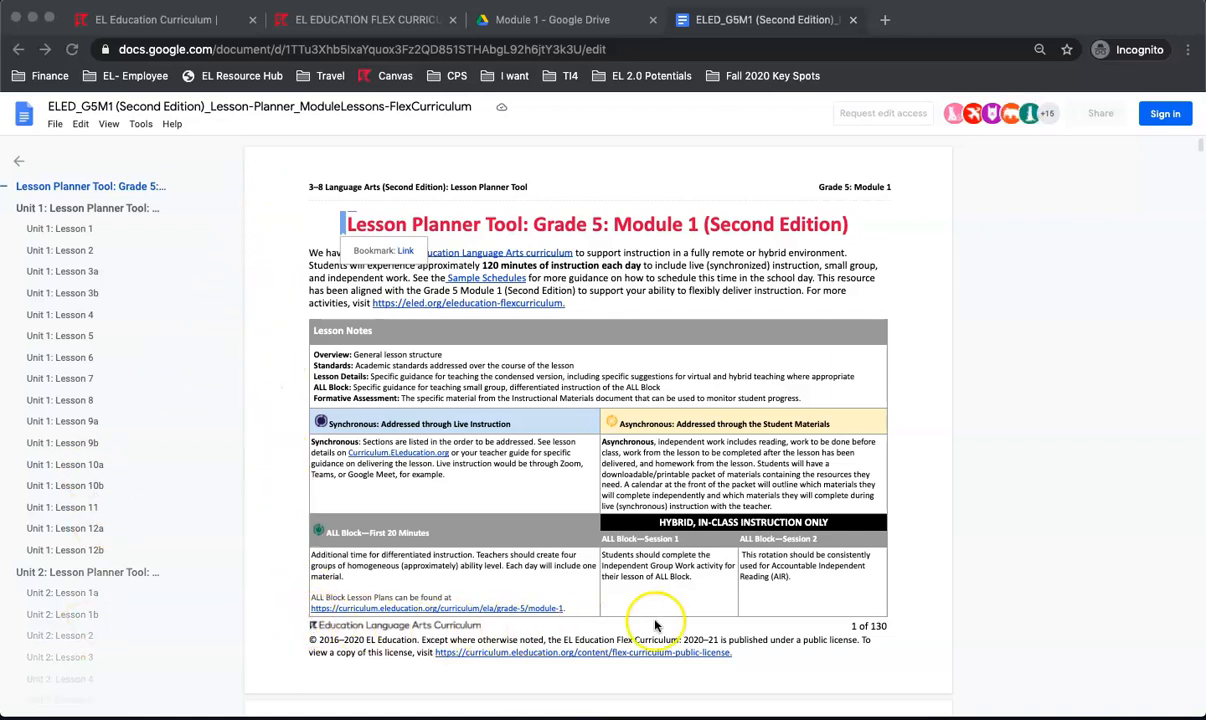
mouse_move(410, 198)
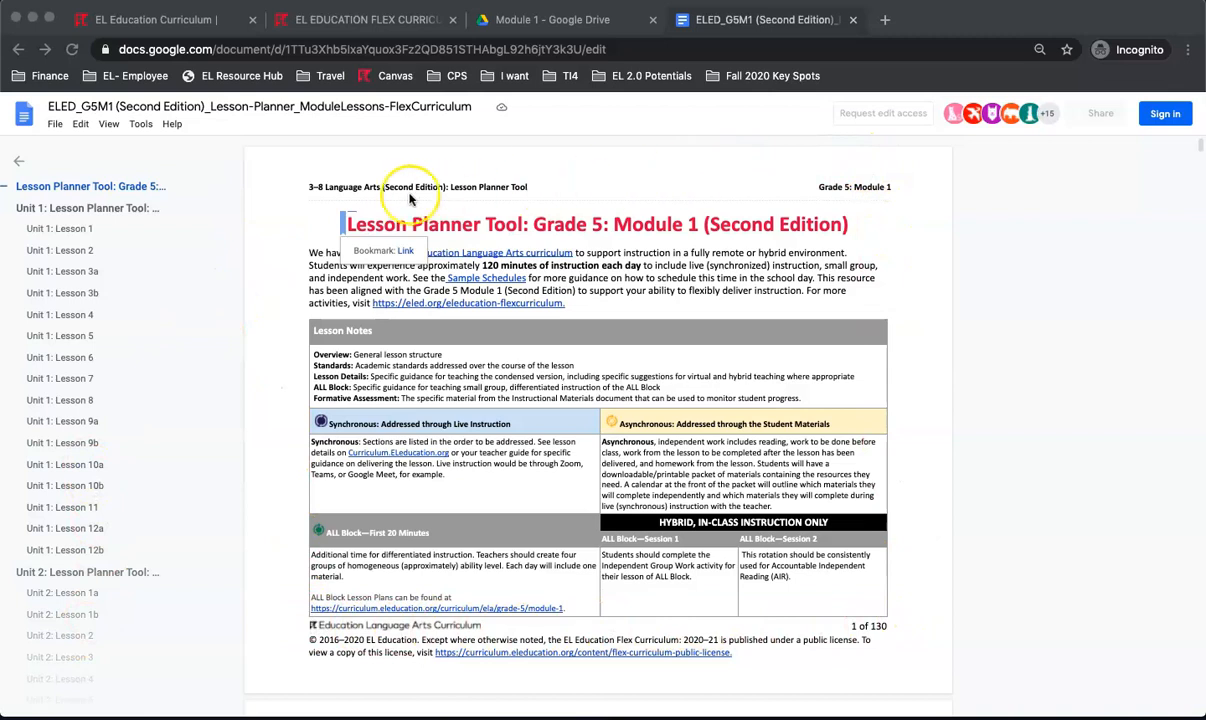
mouse_move(396, 512)
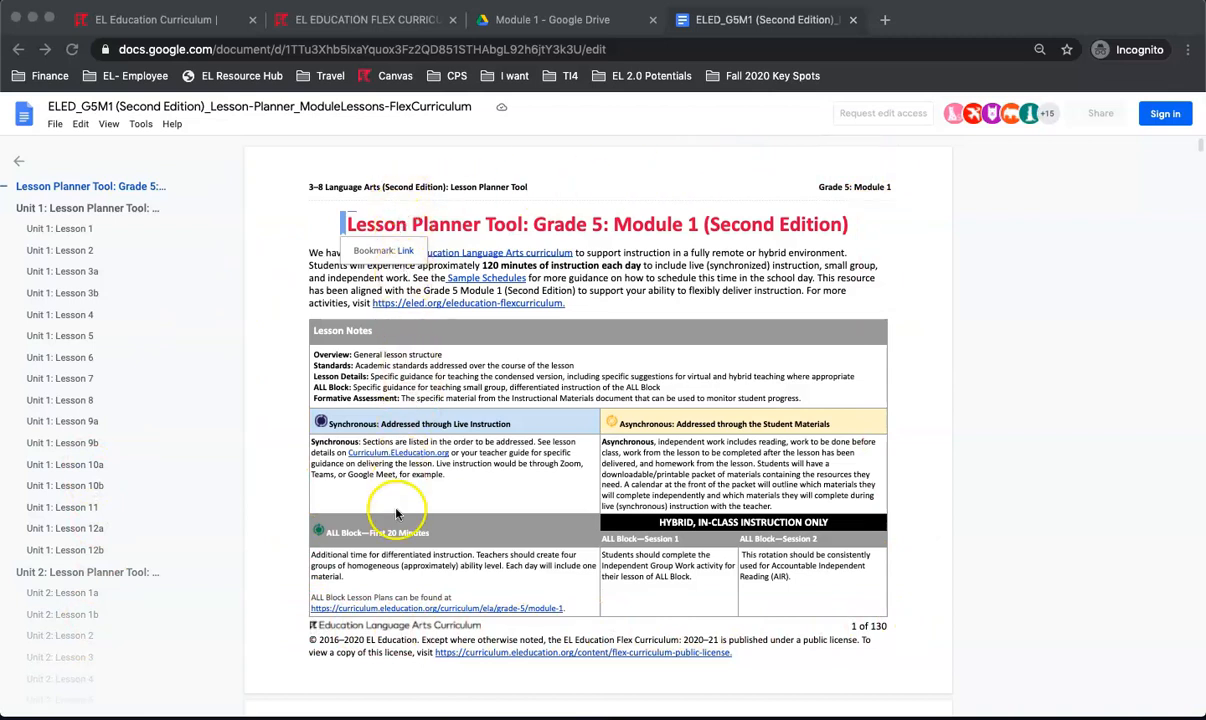
mouse_move(592, 502)
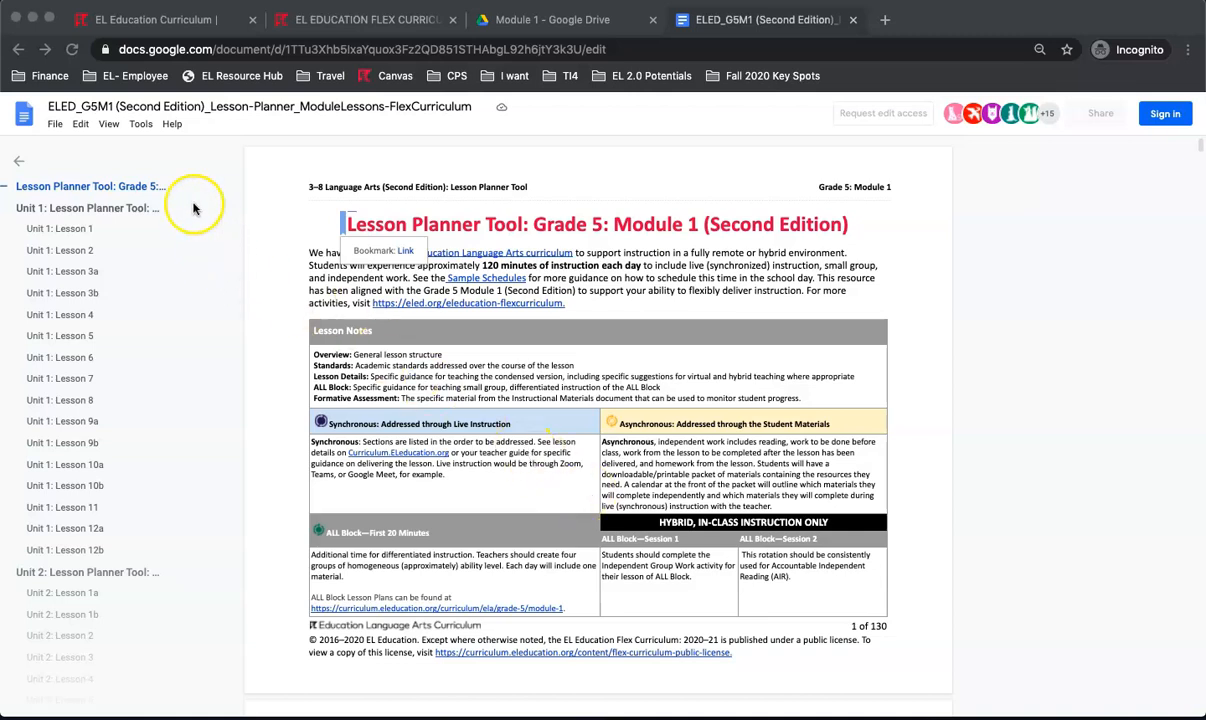
mouse_move(170, 564)
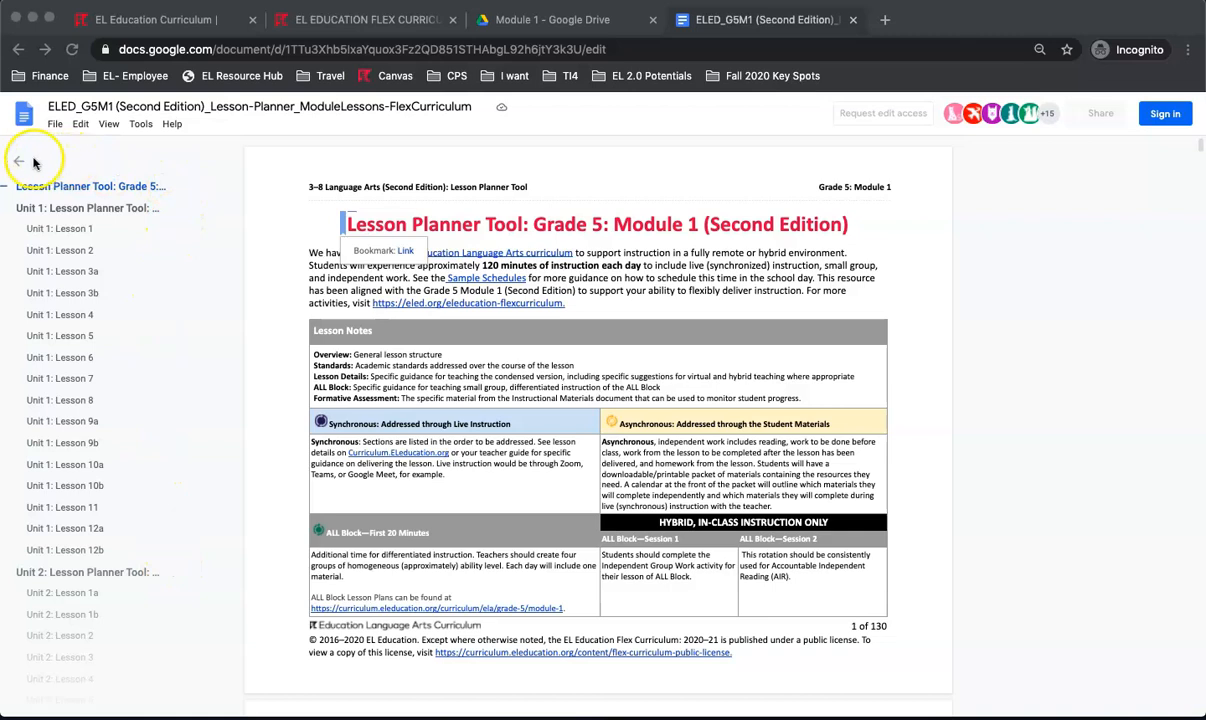
click(18, 164)
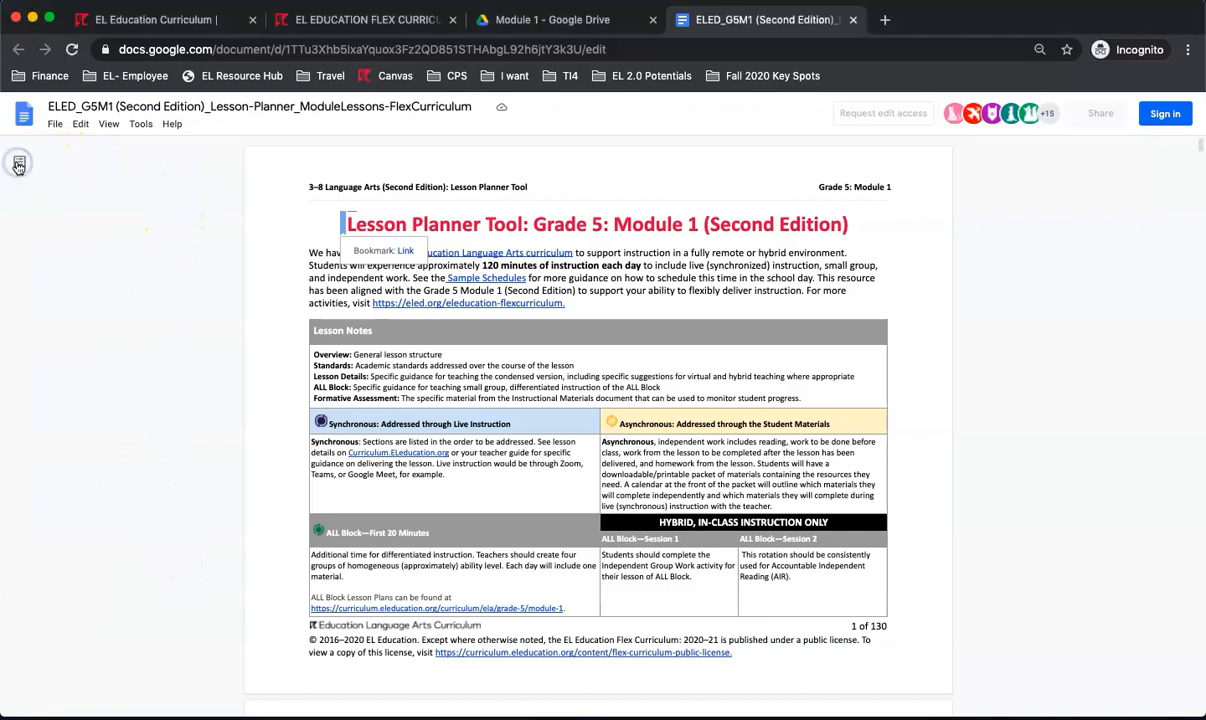
mouse_move(18, 164)
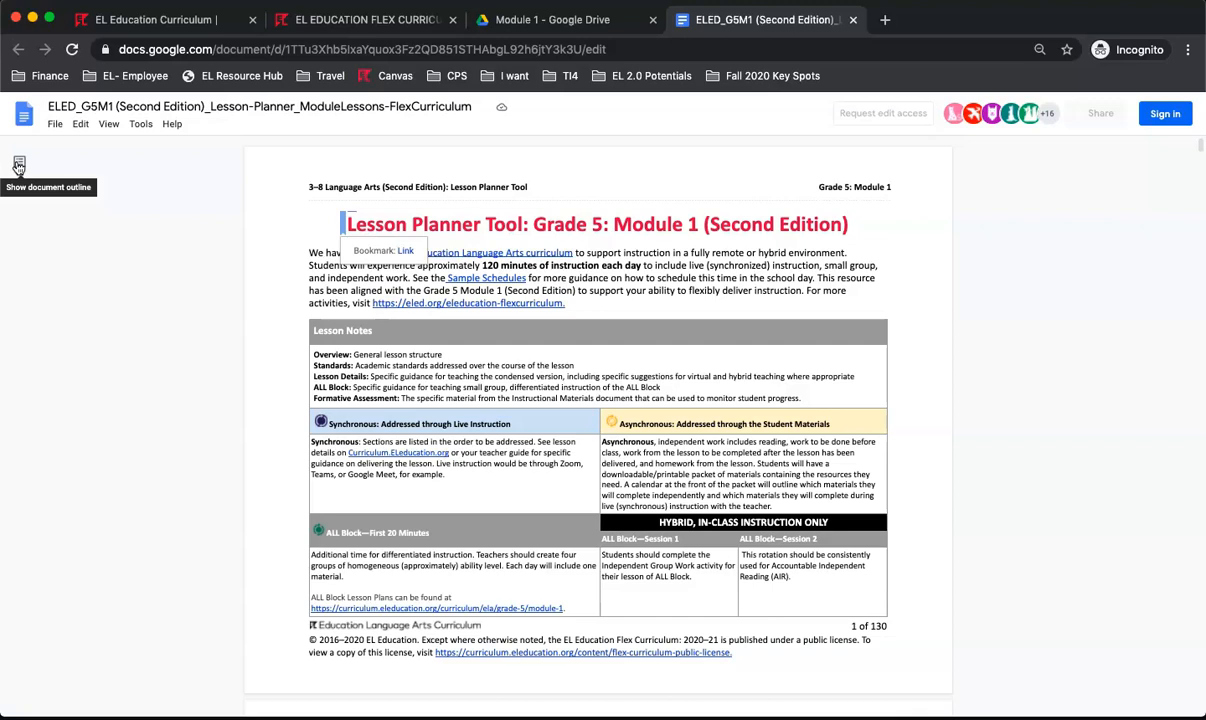
click(18, 166)
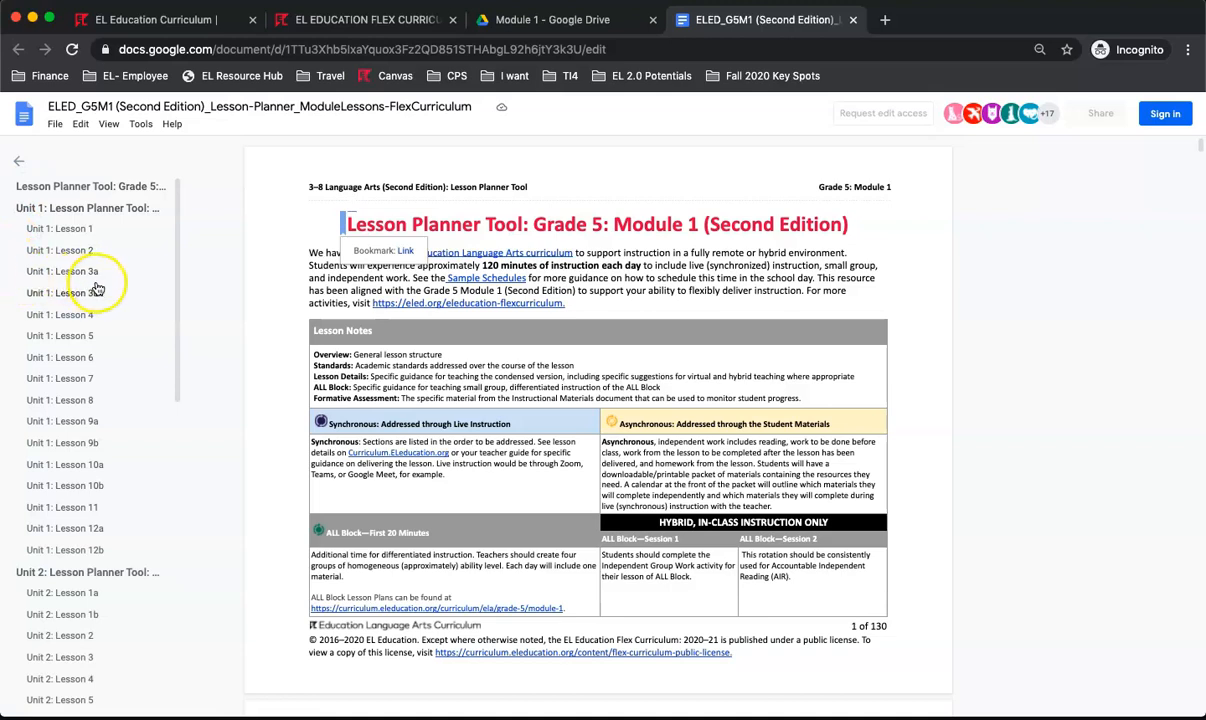
mouse_move(84, 228)
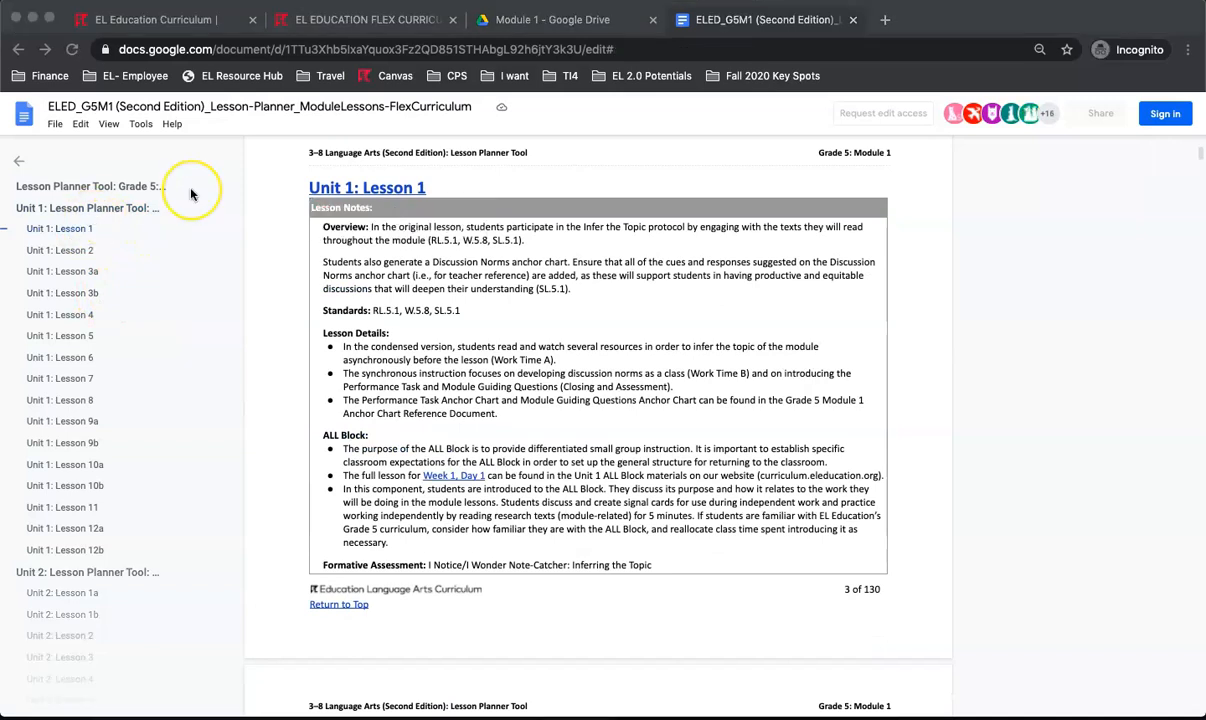
mouse_move(192, 190)
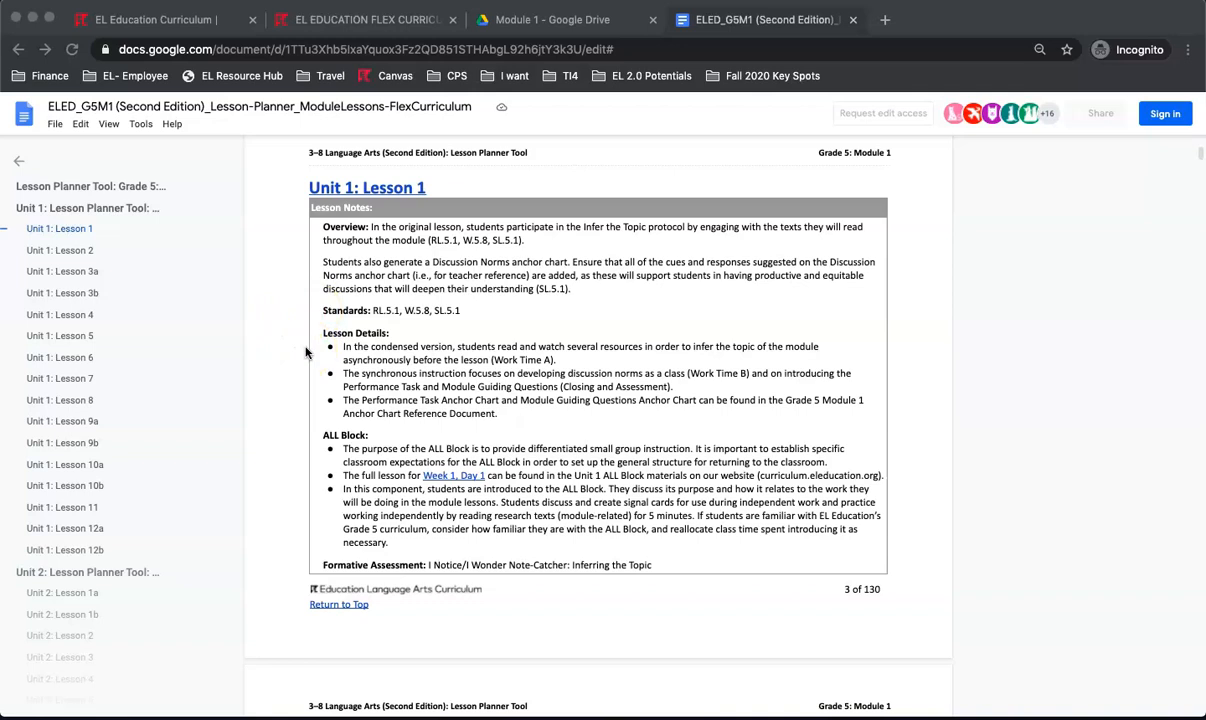
mouse_move(224, 420)
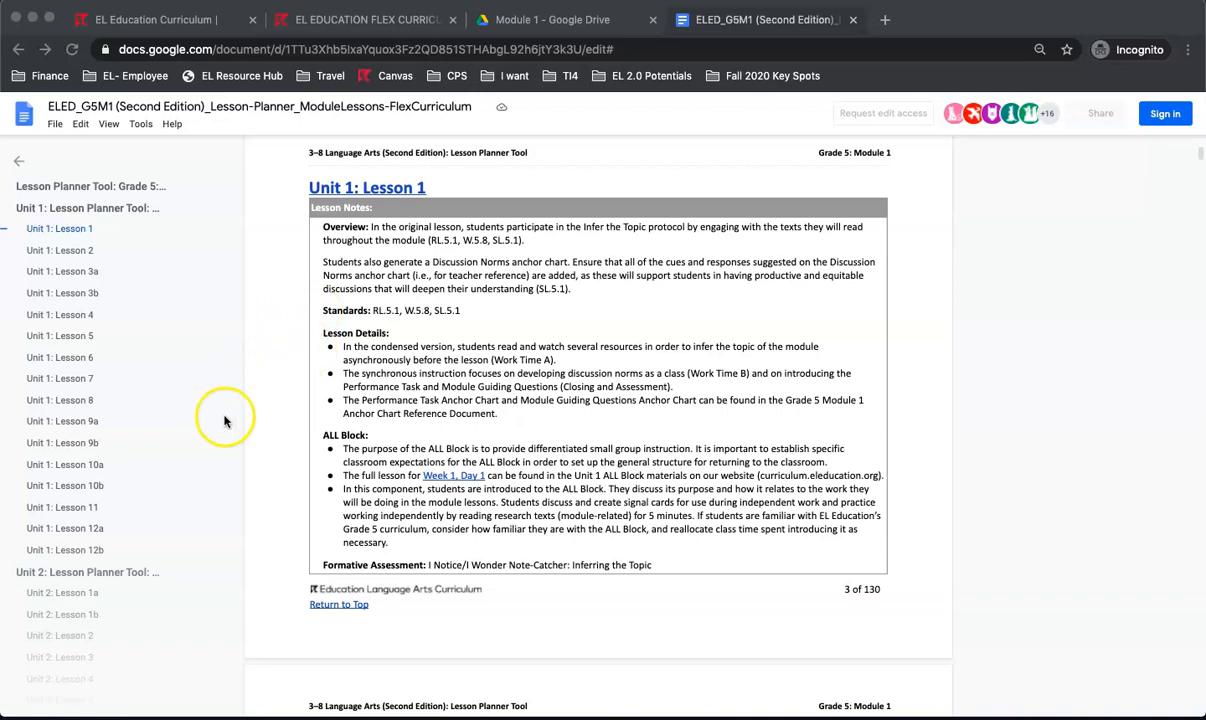
mouse_move(296, 470)
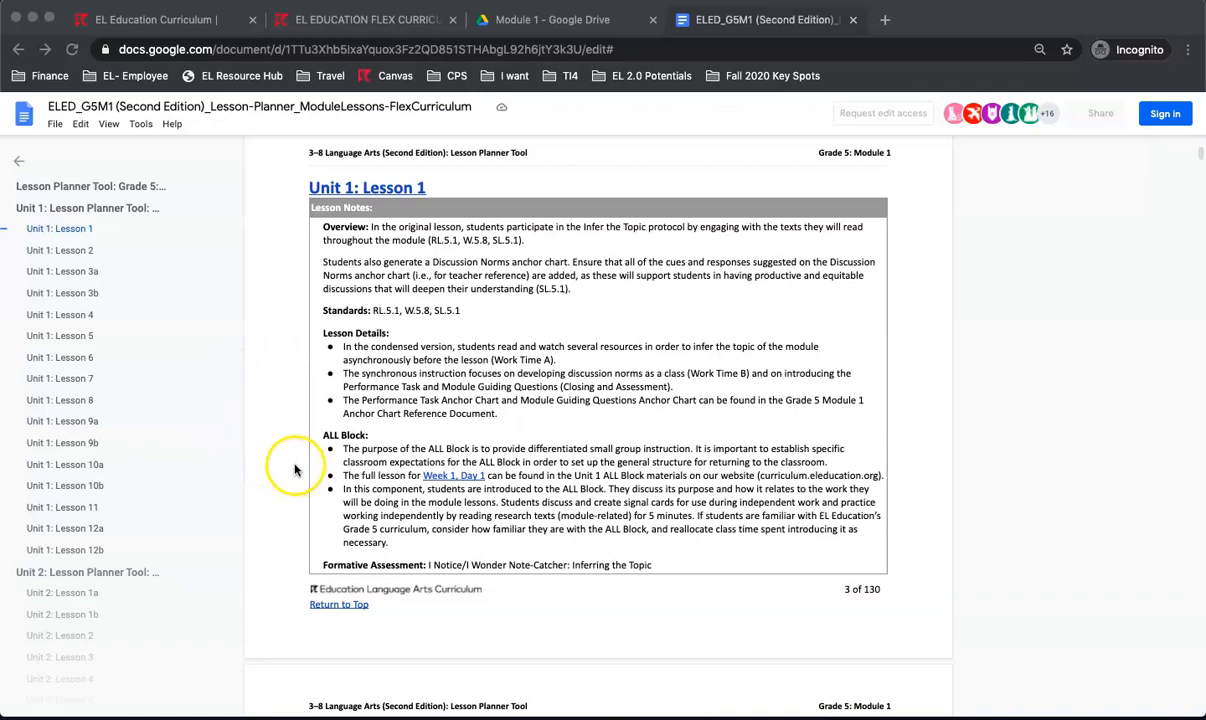
mouse_move(304, 572)
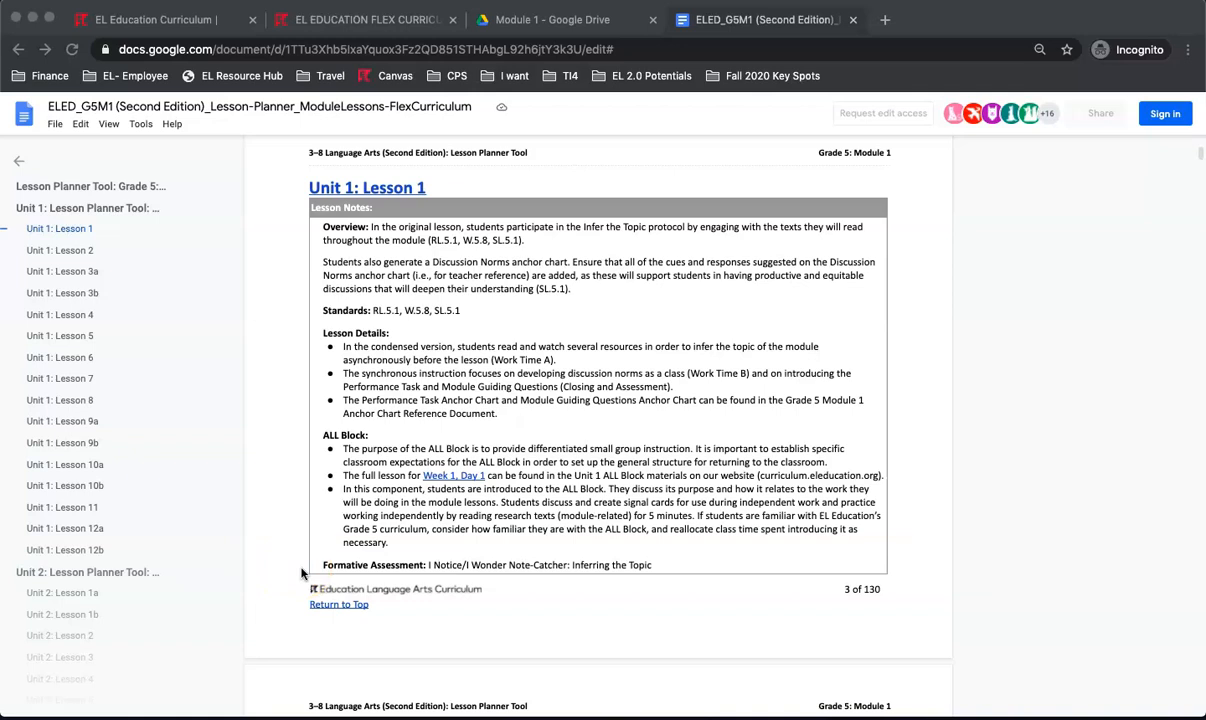
Scroll to page 4's Live Instruction / Student Materials table, then return to the Module 1 folder.
scroll(down, 3)
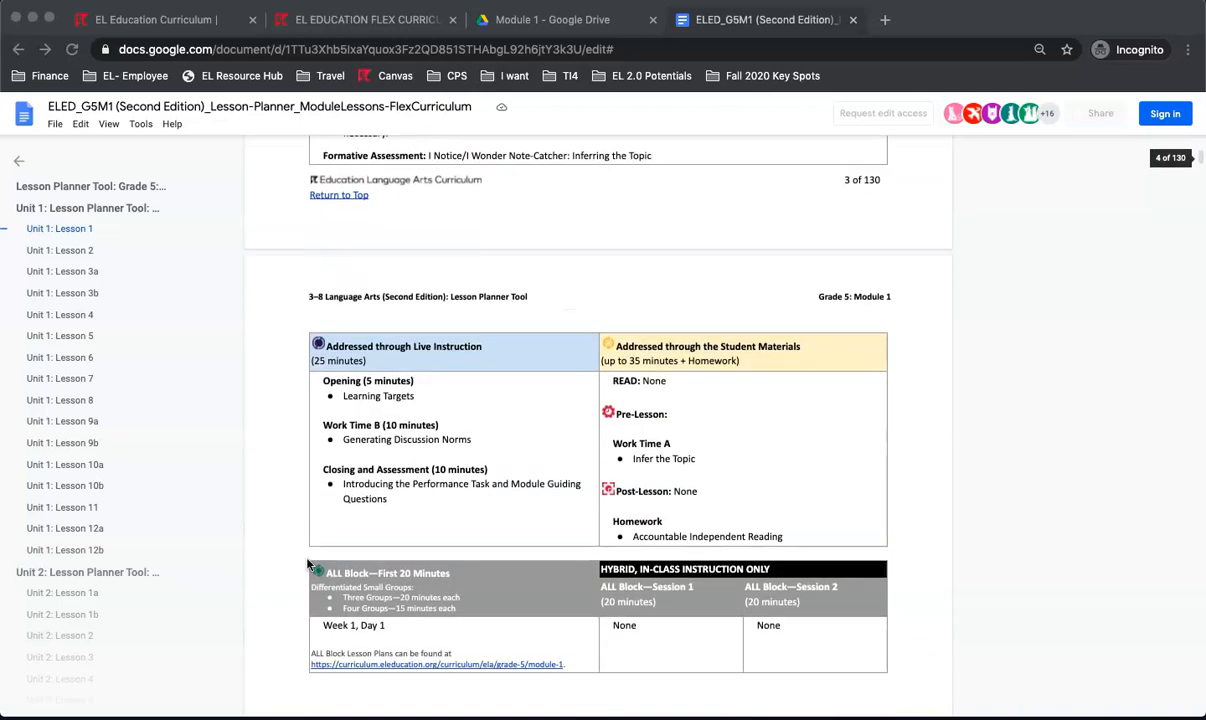
scroll(down, 3)
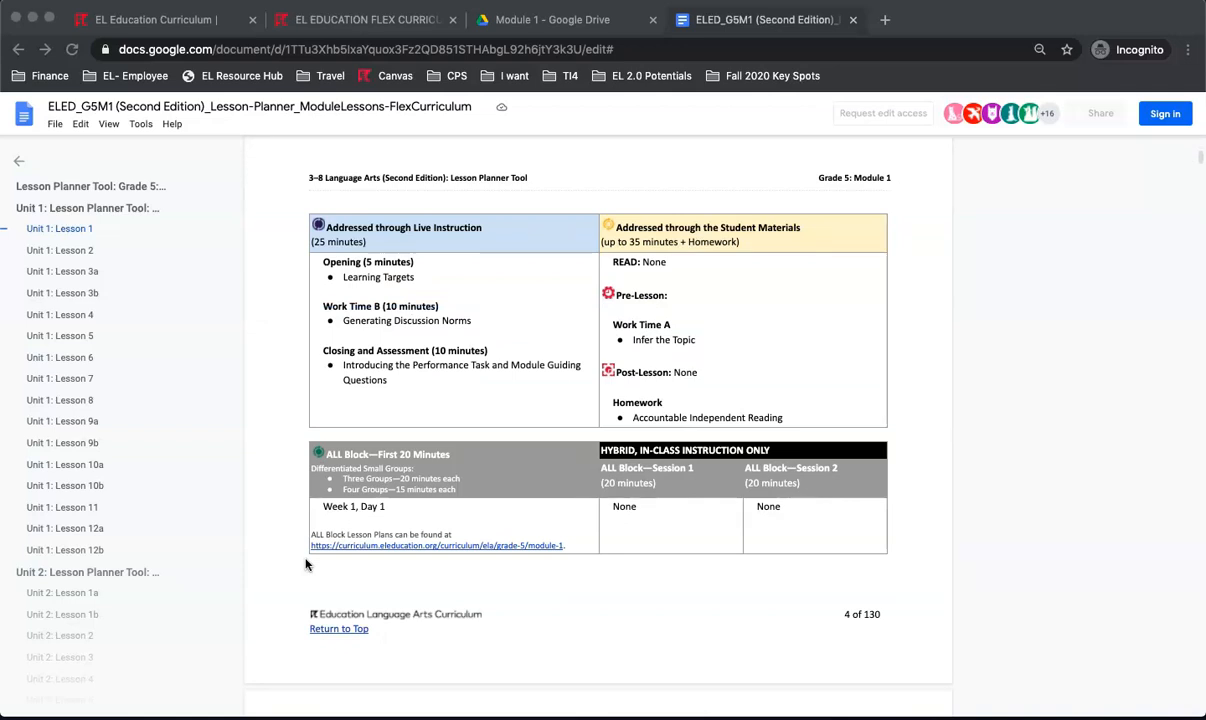
mouse_move(292, 540)
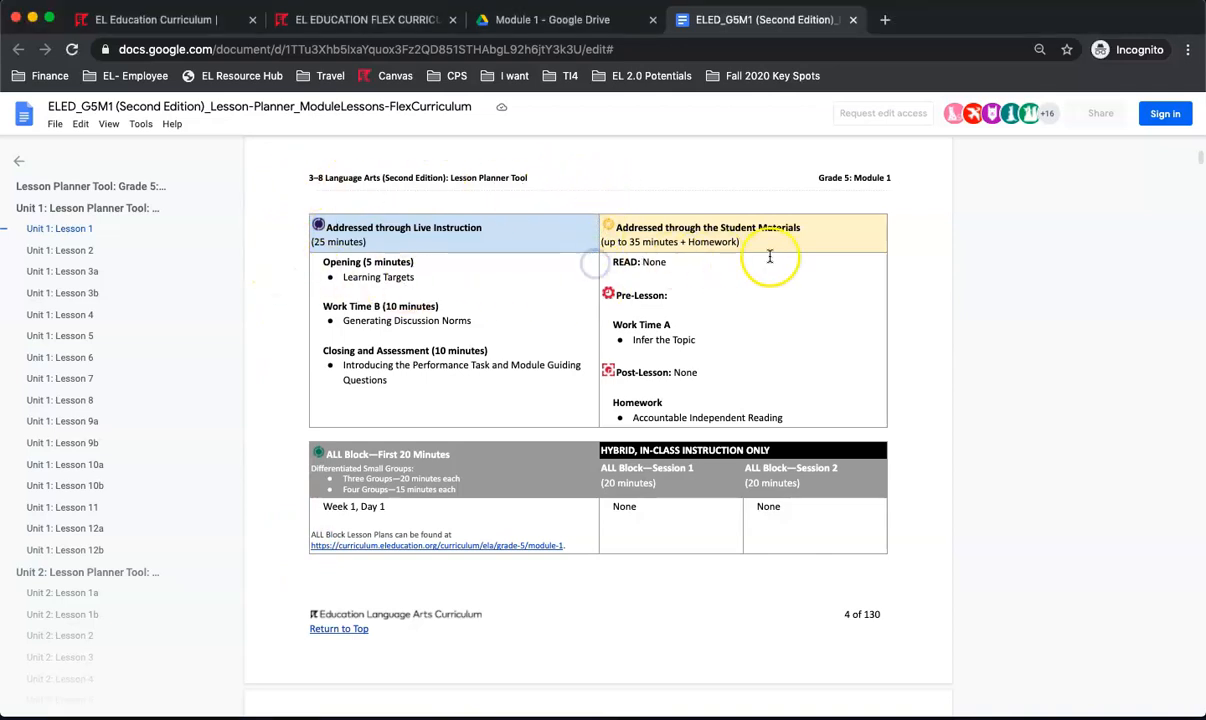
mouse_move(550, 276)
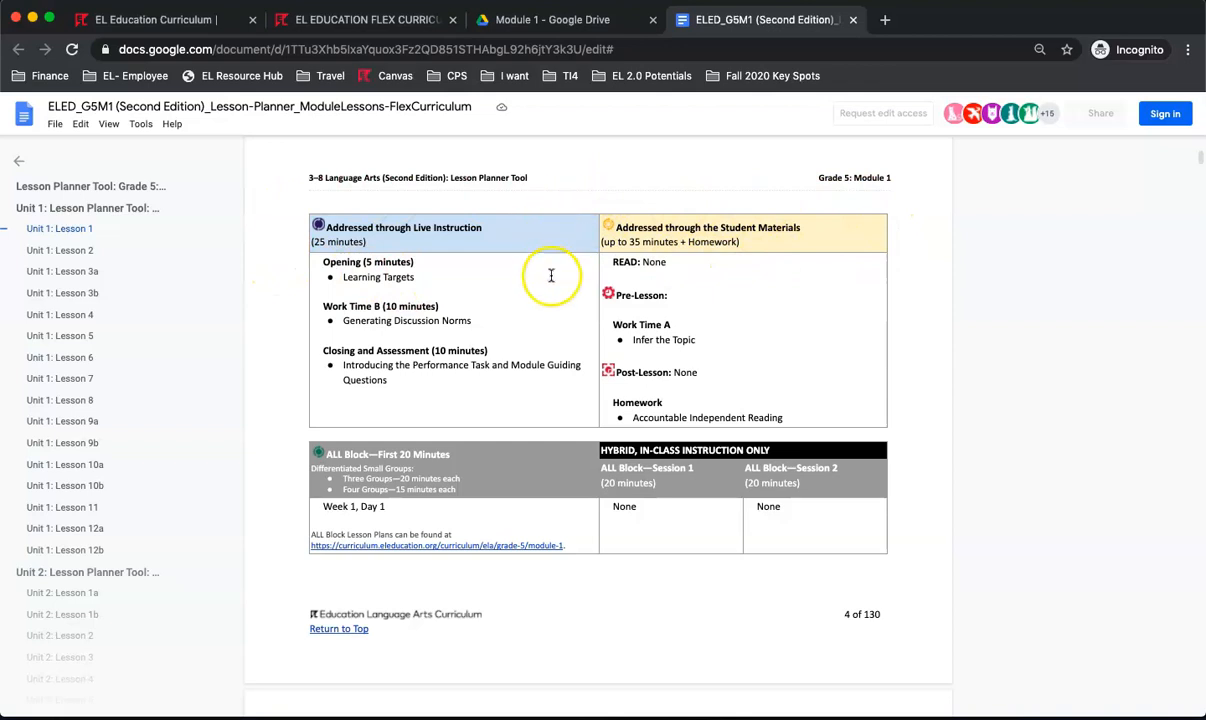
click(550, 276)
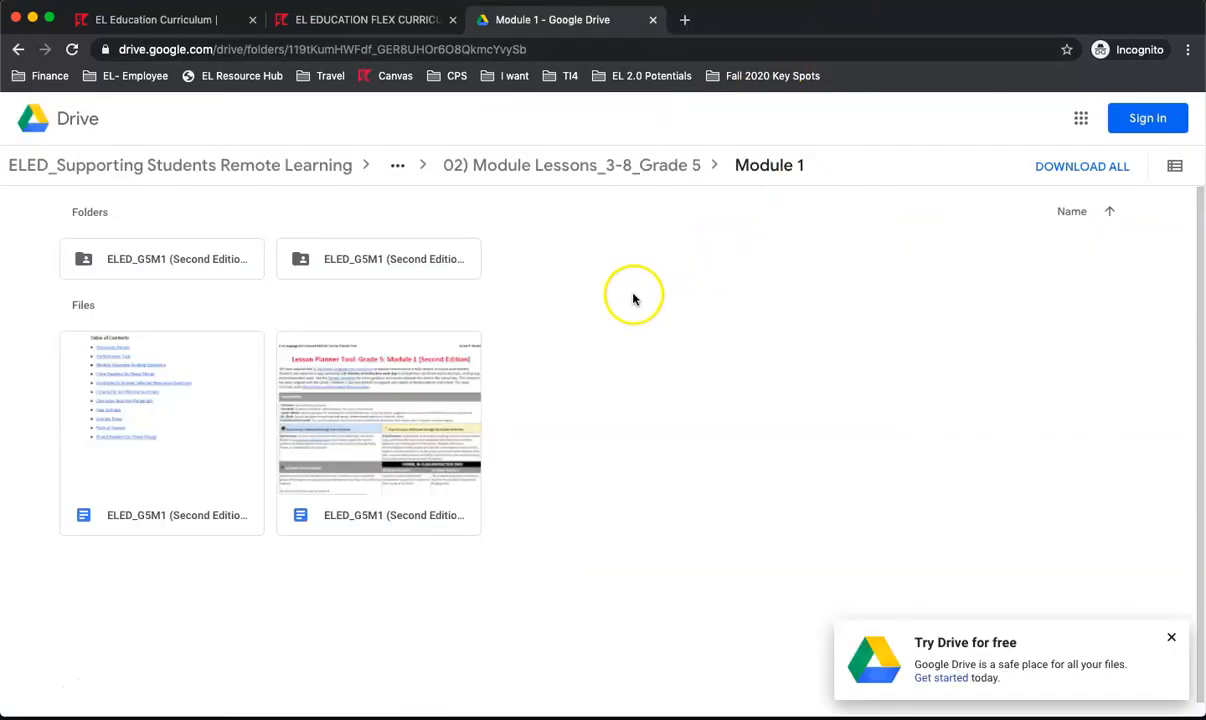
mouse_move(220, 270)
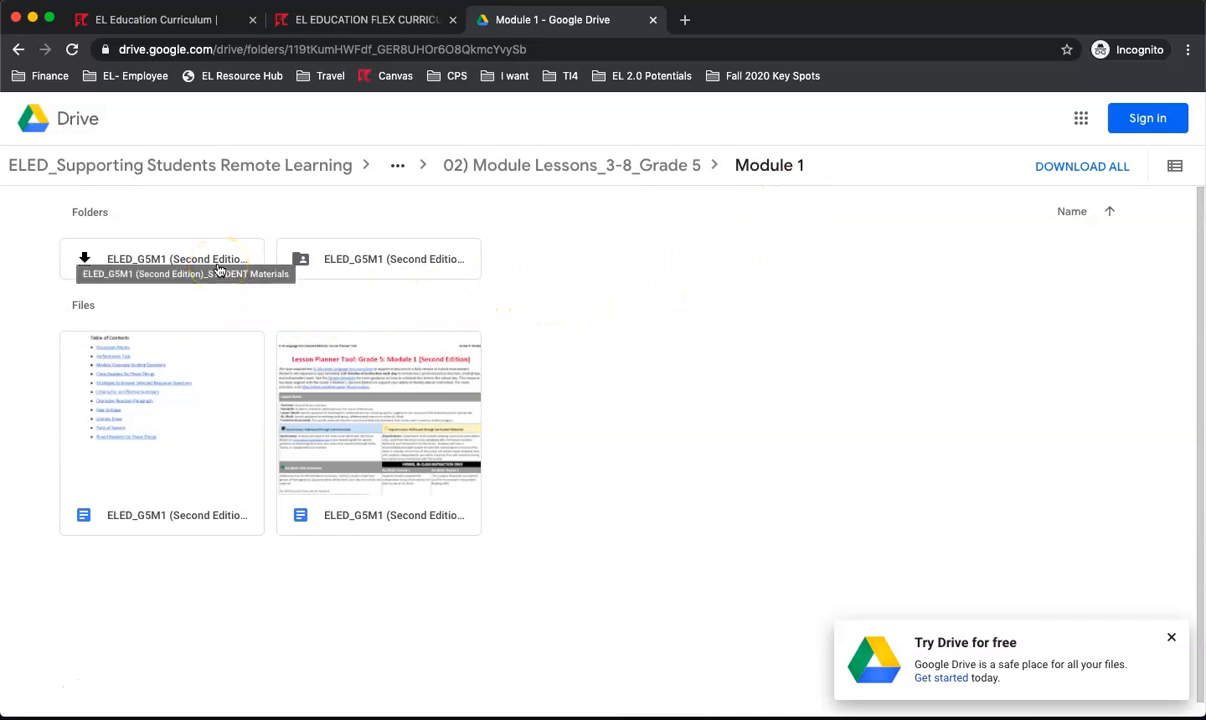
mouse_move(218, 260)
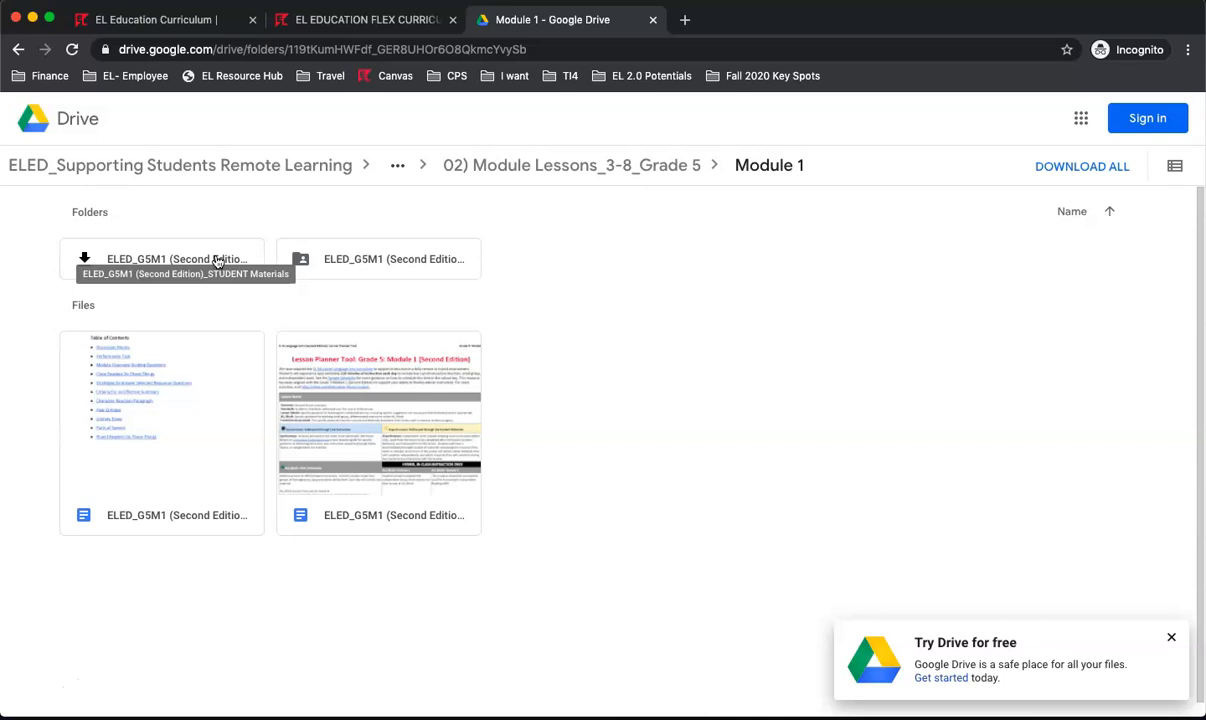
Open the ELED_G5M1 (Second Edition)_STUDENT Materials folder.
double_click(176, 260)
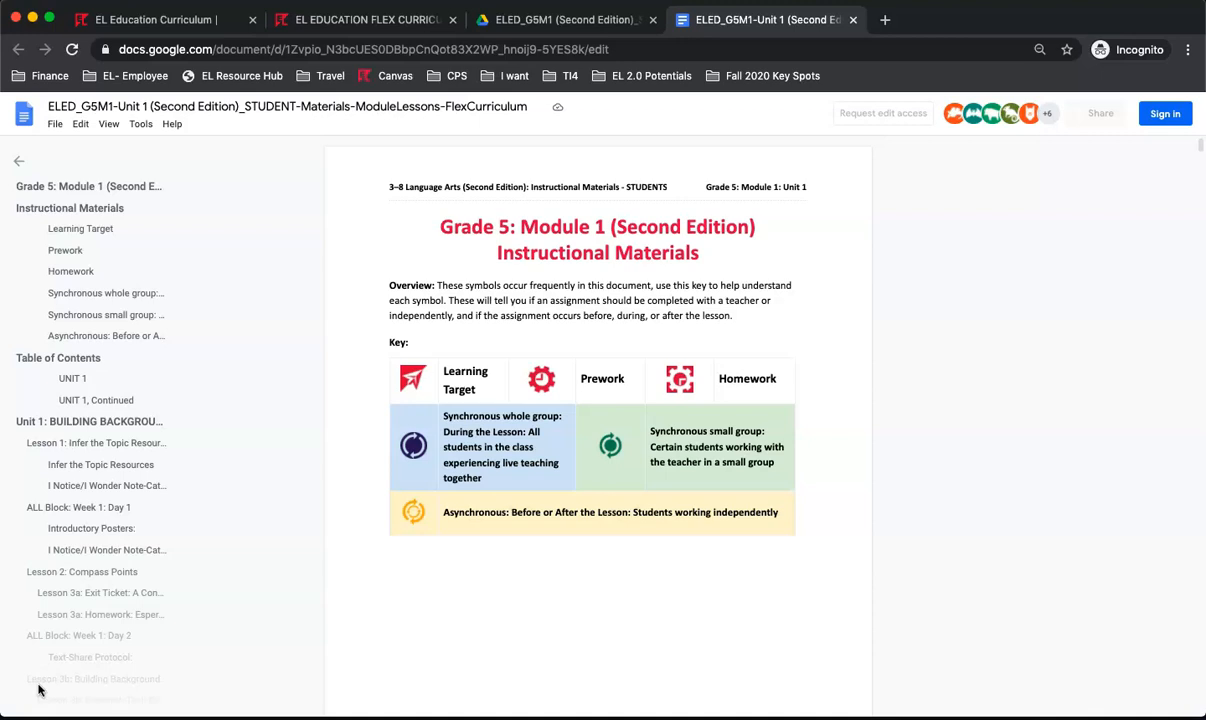
Scroll past the Instructional Materials key to the Unit 1 Table of Contents.
scroll(down, 3)
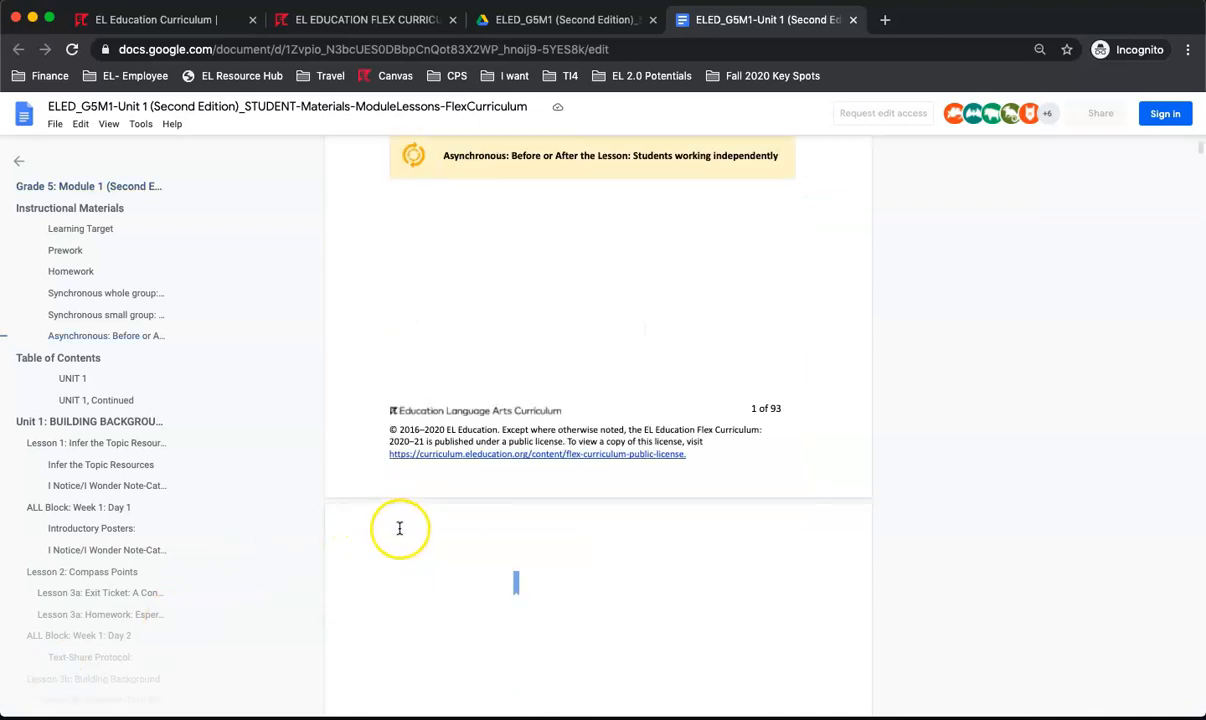
scroll(down, 3)
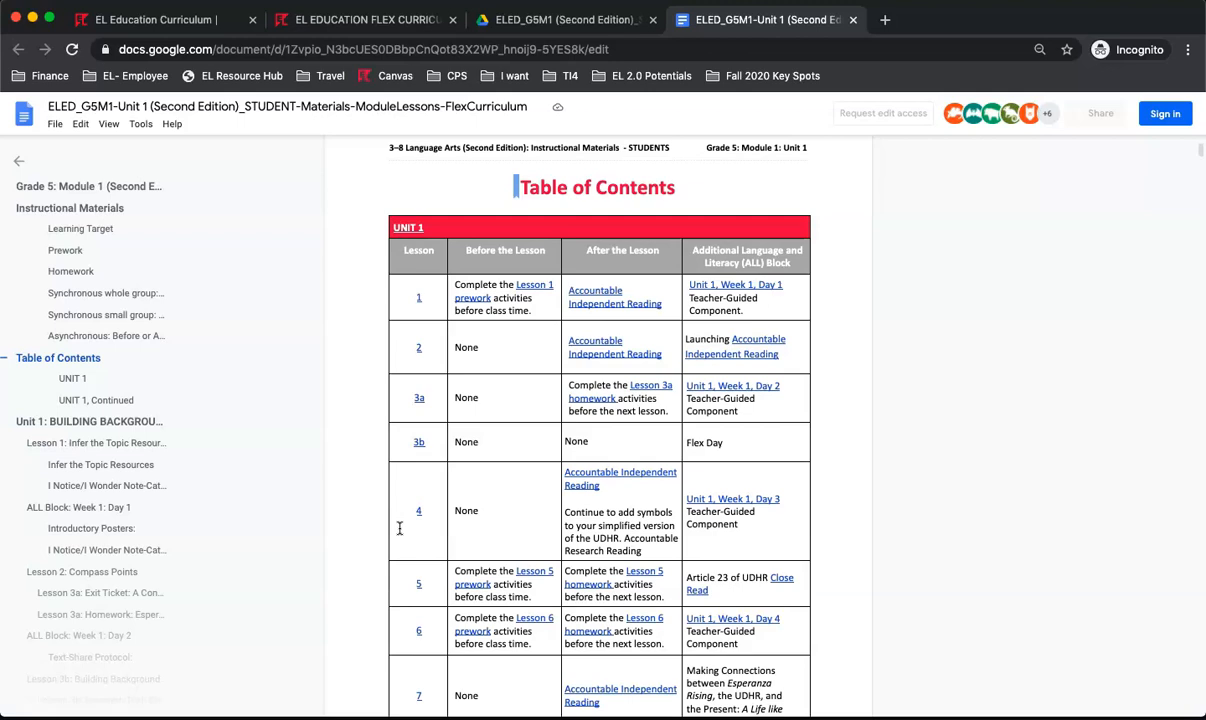
mouse_move(400, 524)
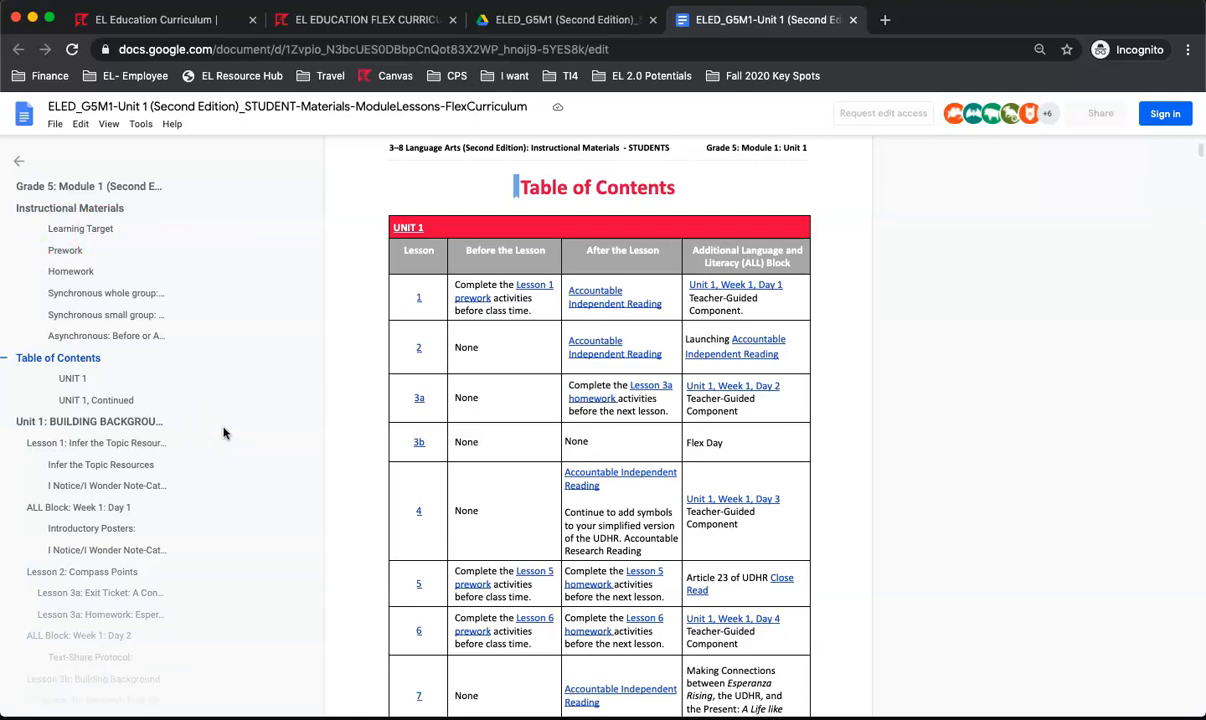
mouse_move(180, 364)
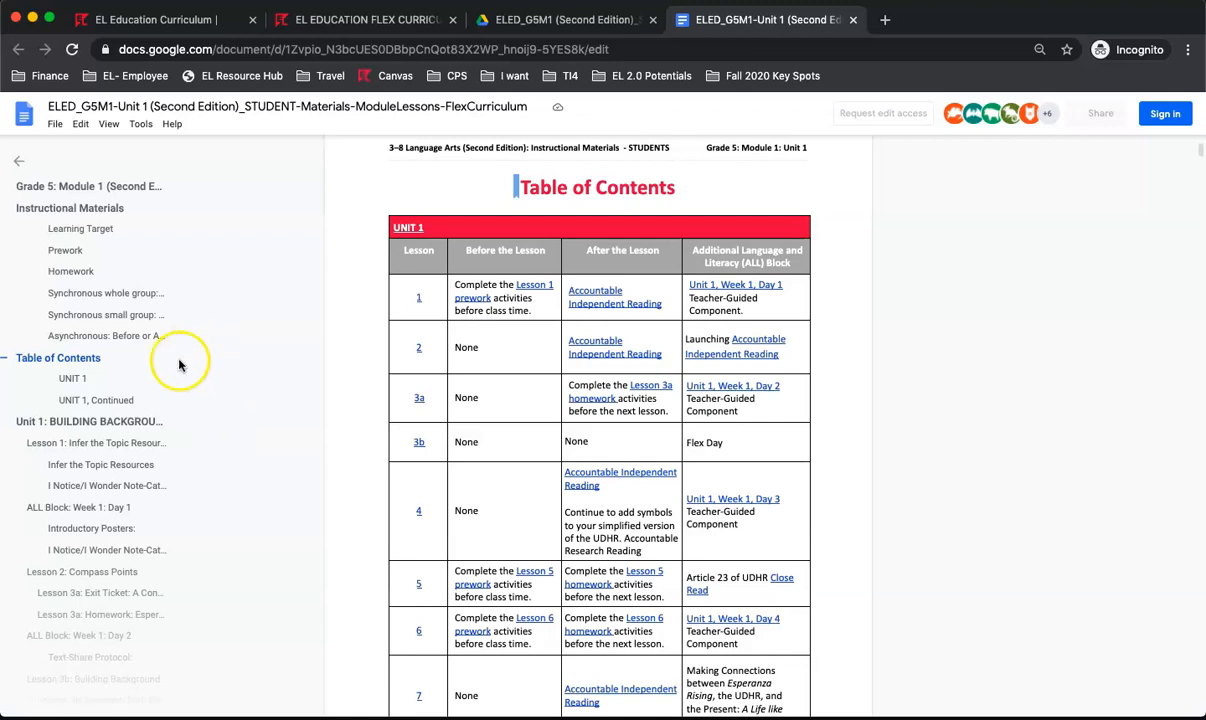
Jump via the document outline to Lesson 1: Infer the Topic Resources.
click(96, 444)
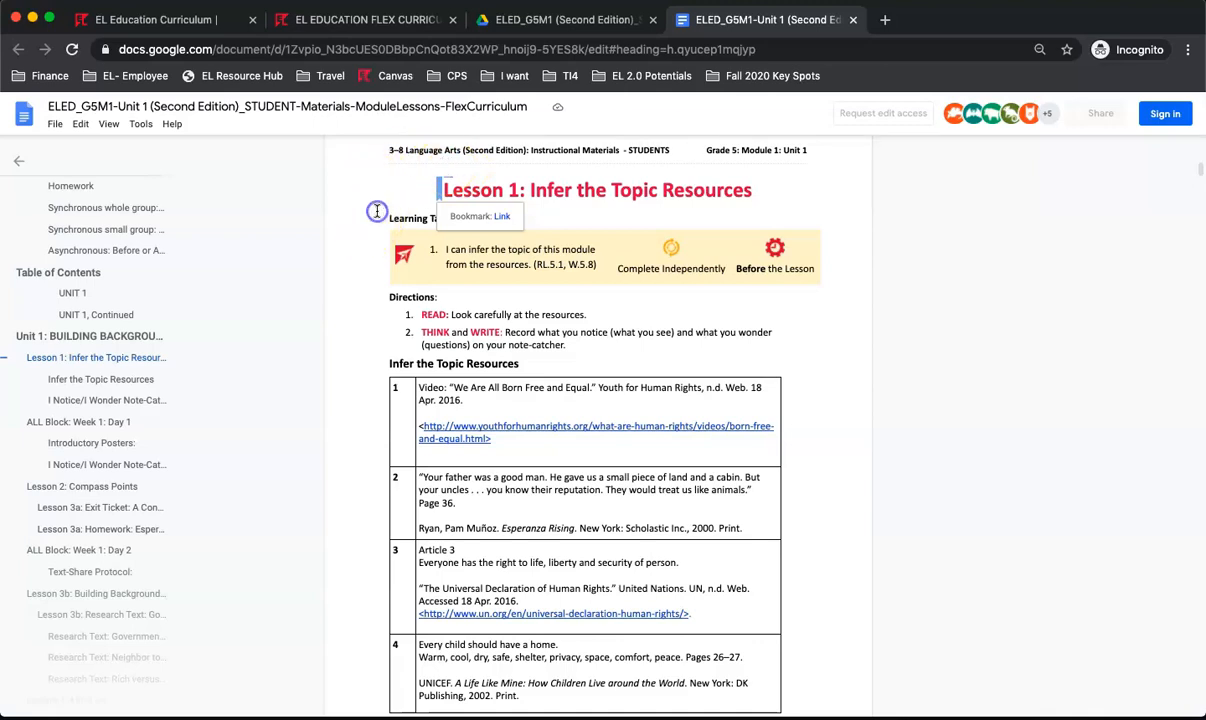
click(438, 308)
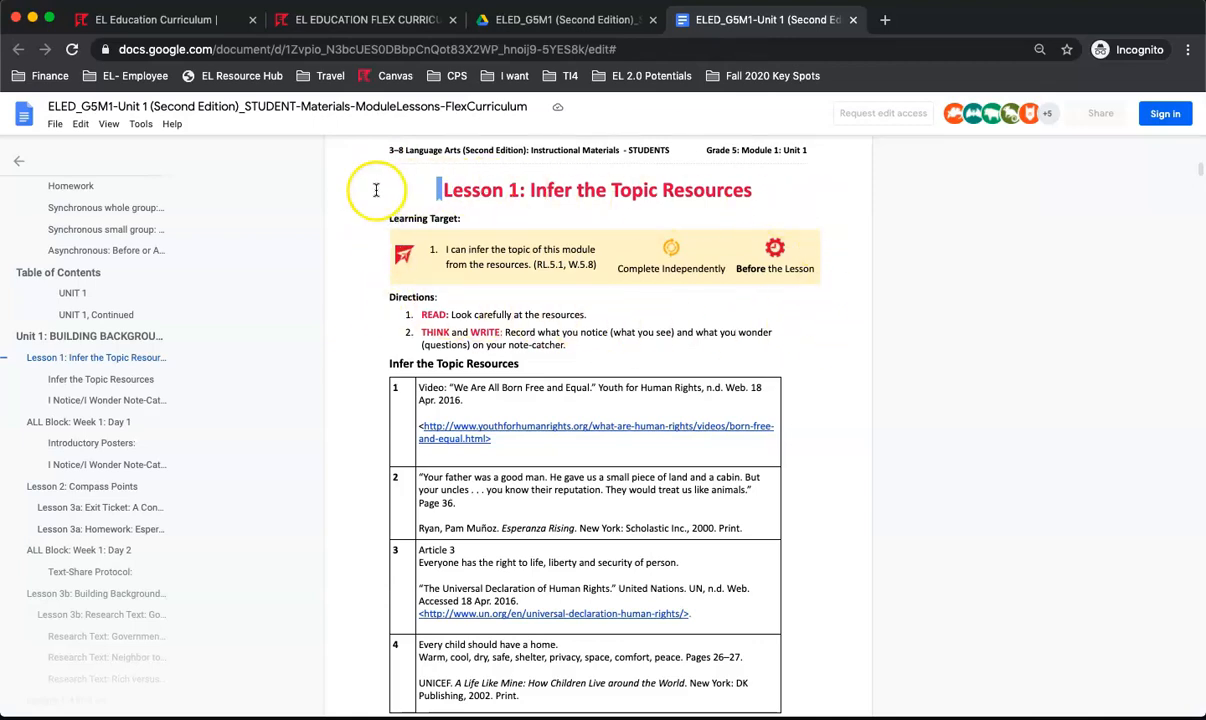
mouse_move(356, 292)
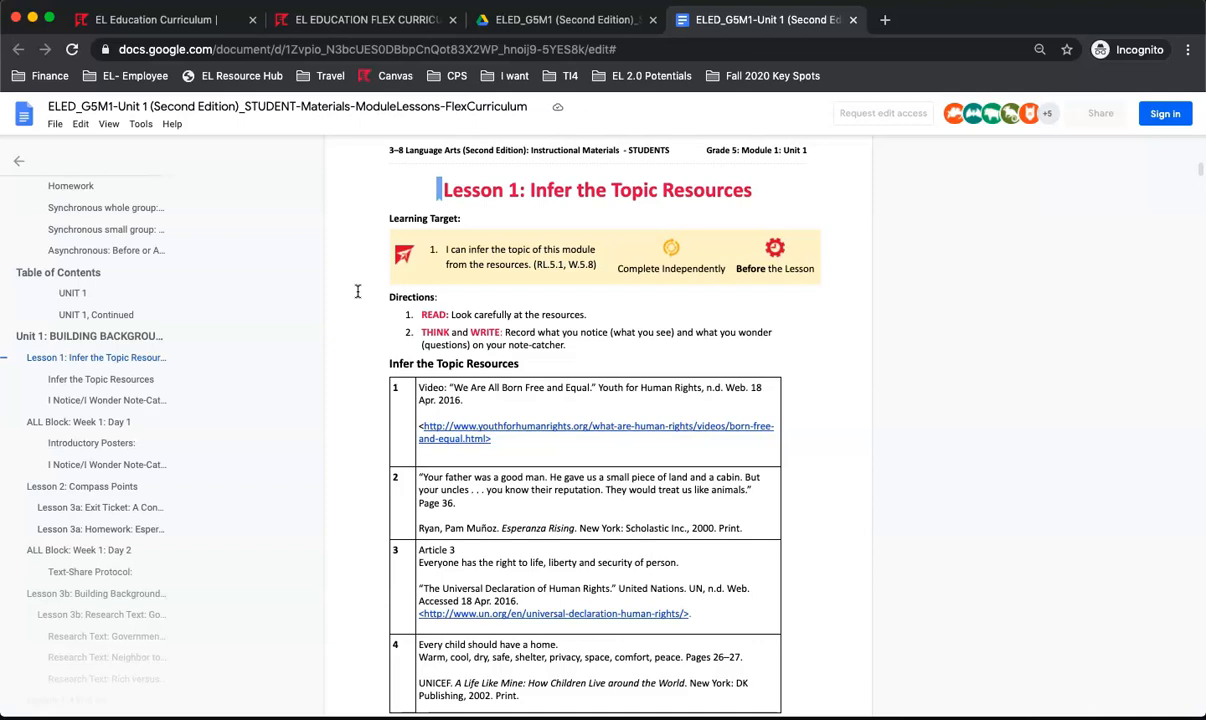
mouse_move(660, 296)
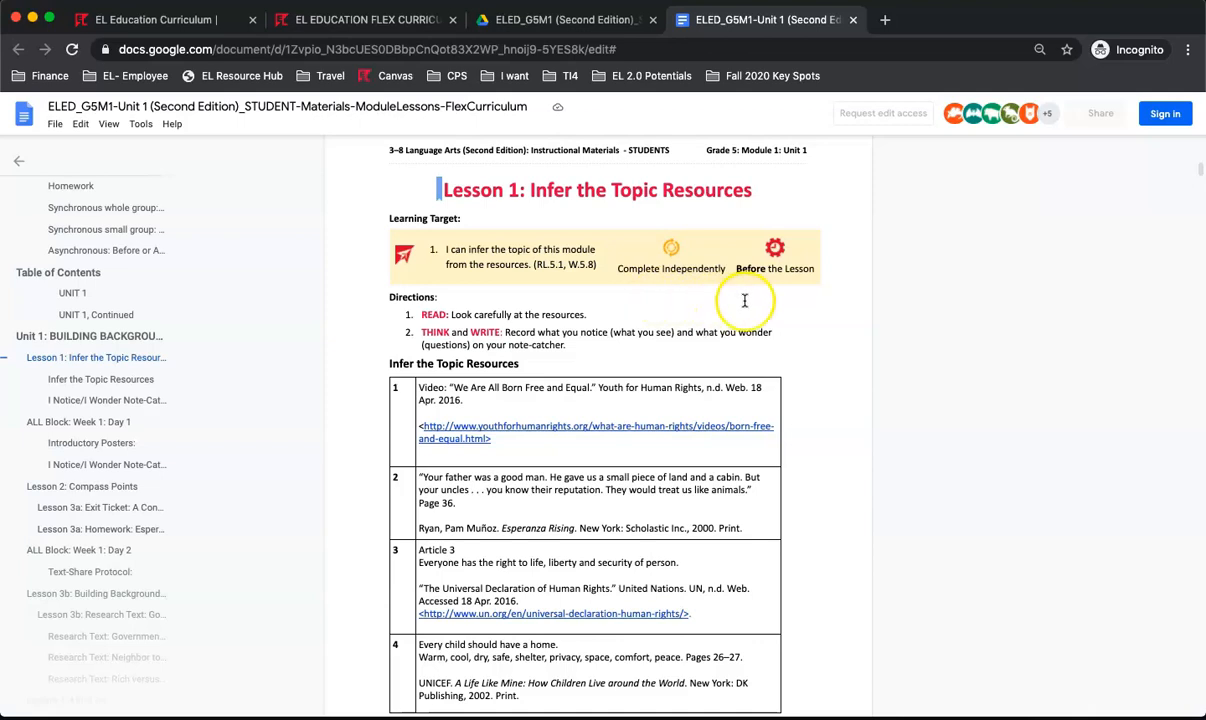
mouse_move(780, 292)
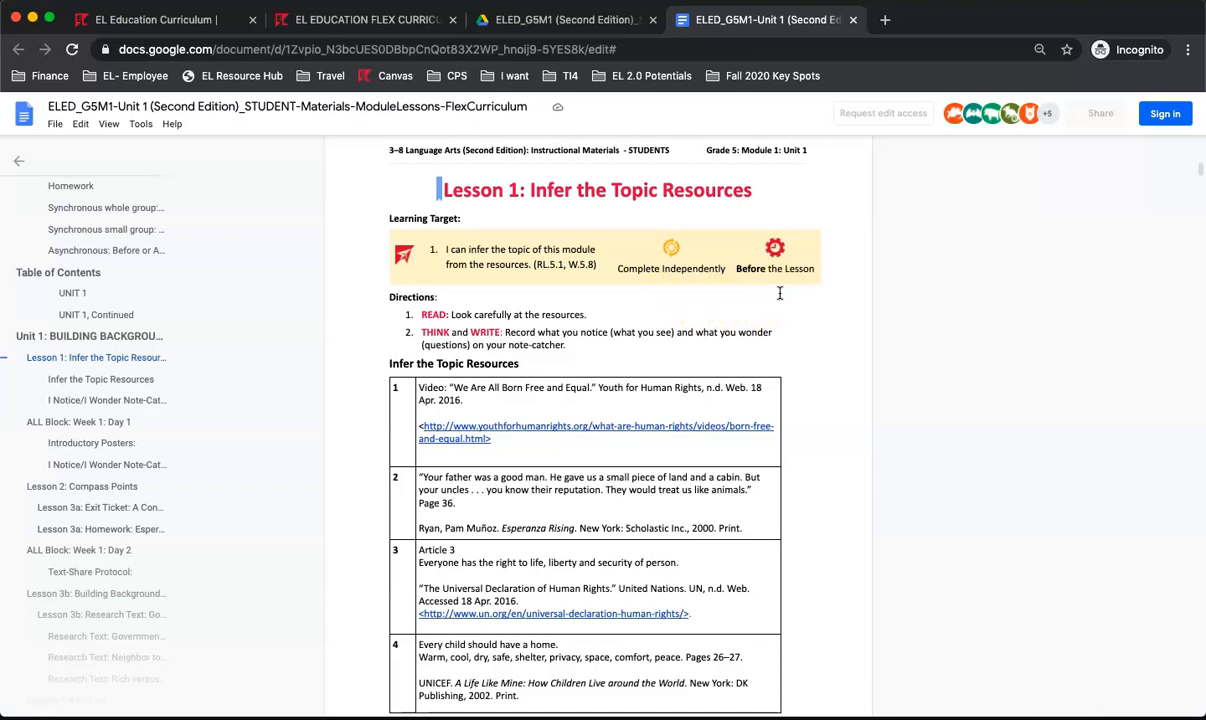
mouse_move(780, 292)
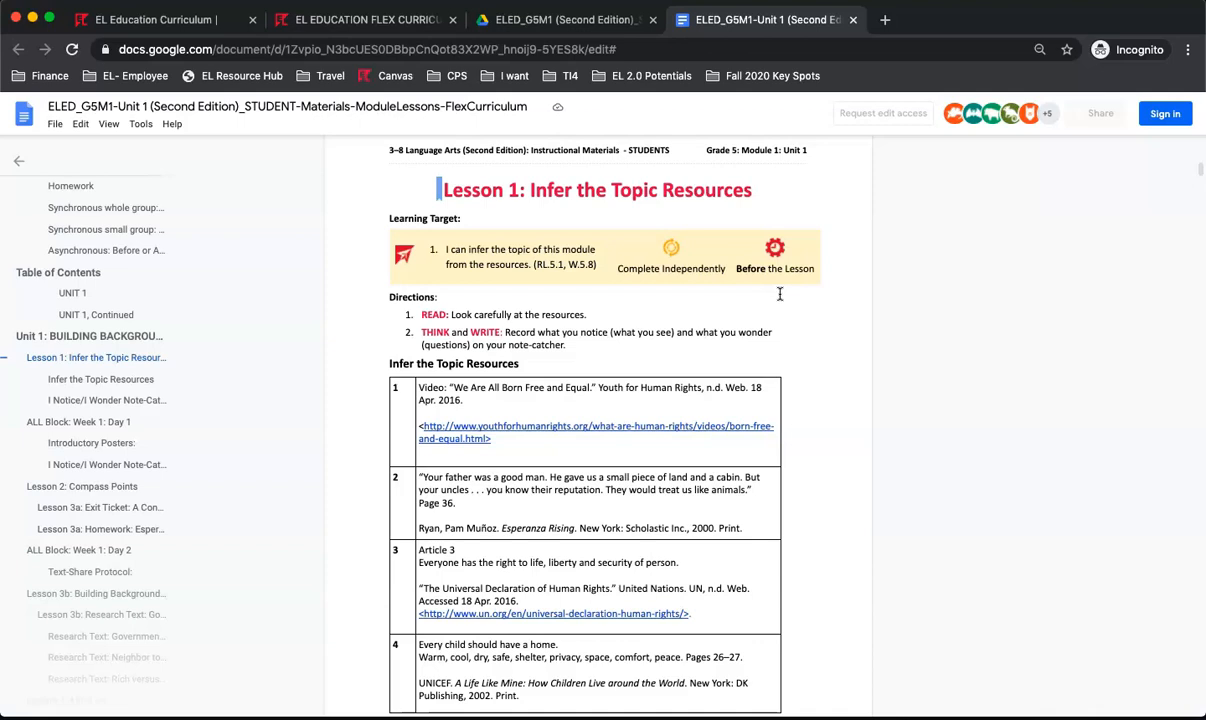
Scroll through Posters 1–5 and the I Notice/I Wonder note-catcher to the Lesson 2: Compass Points page.
scroll(down, 3)
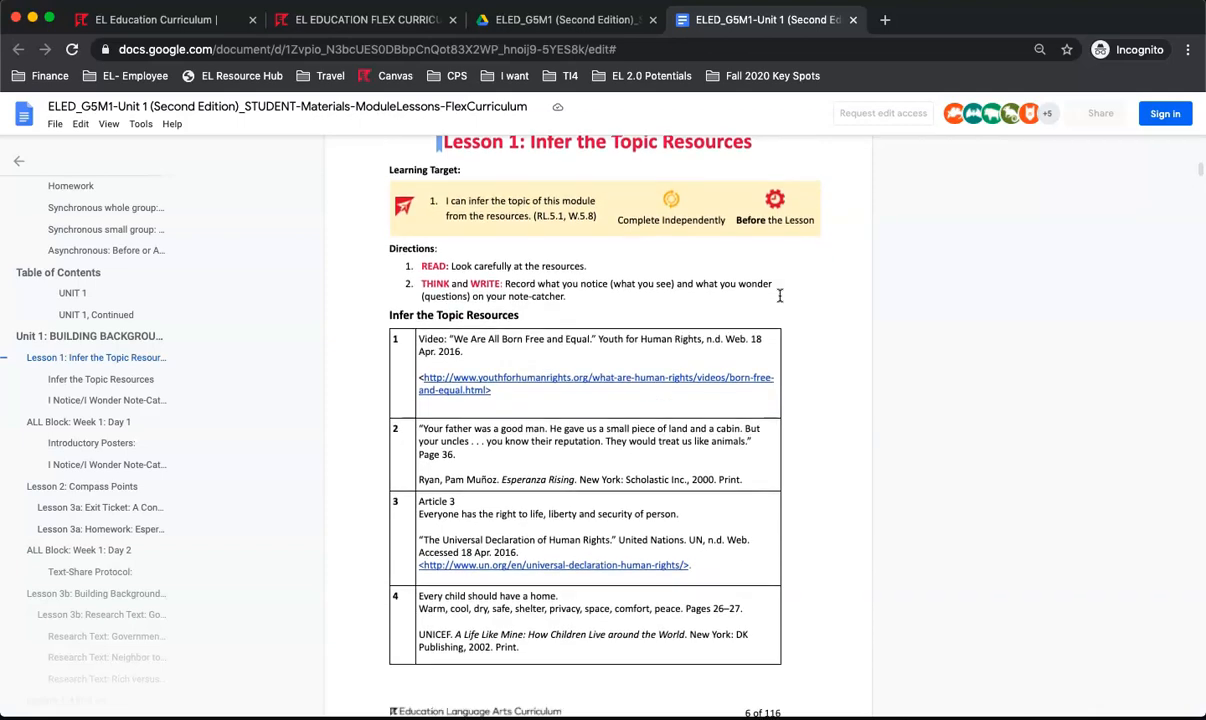
scroll(down, 3)
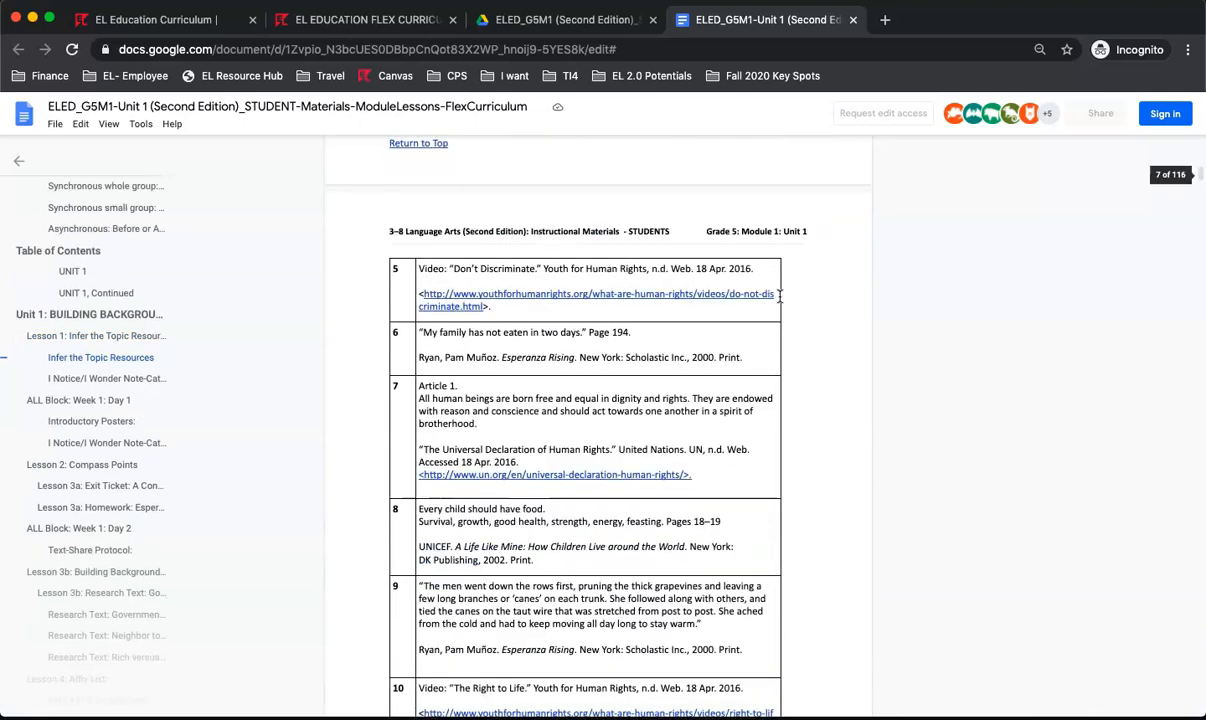
scroll(down, 3)
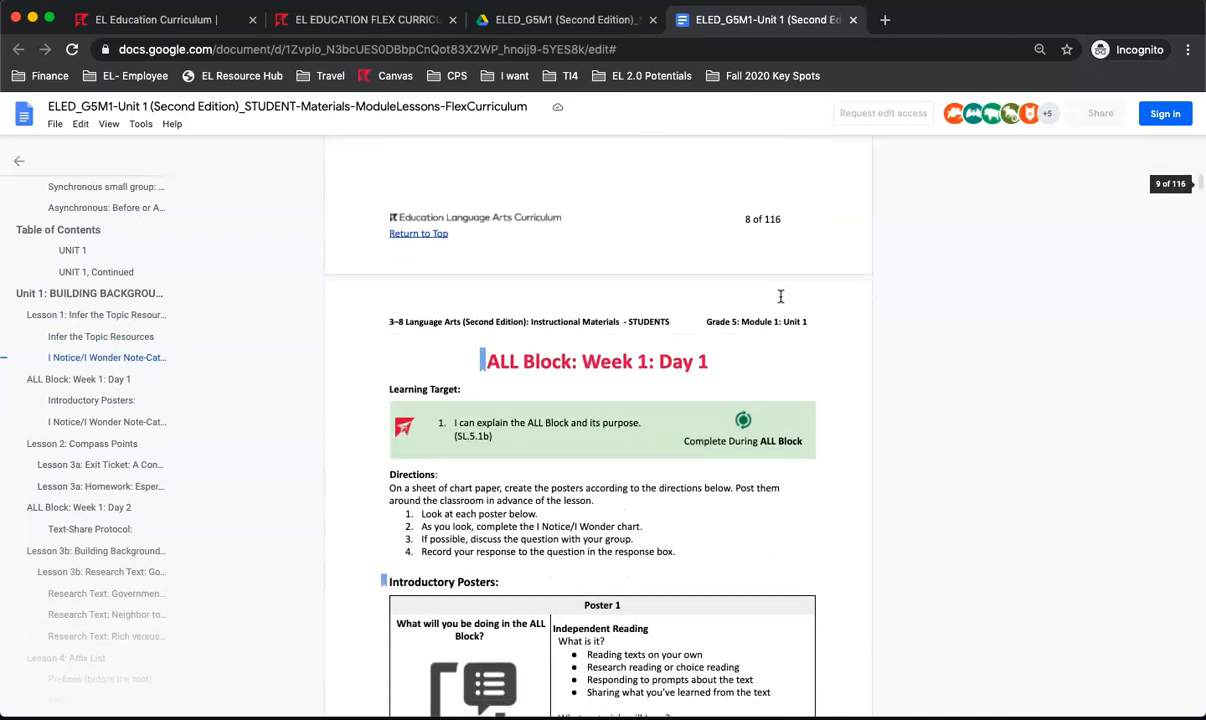
scroll(down, 3)
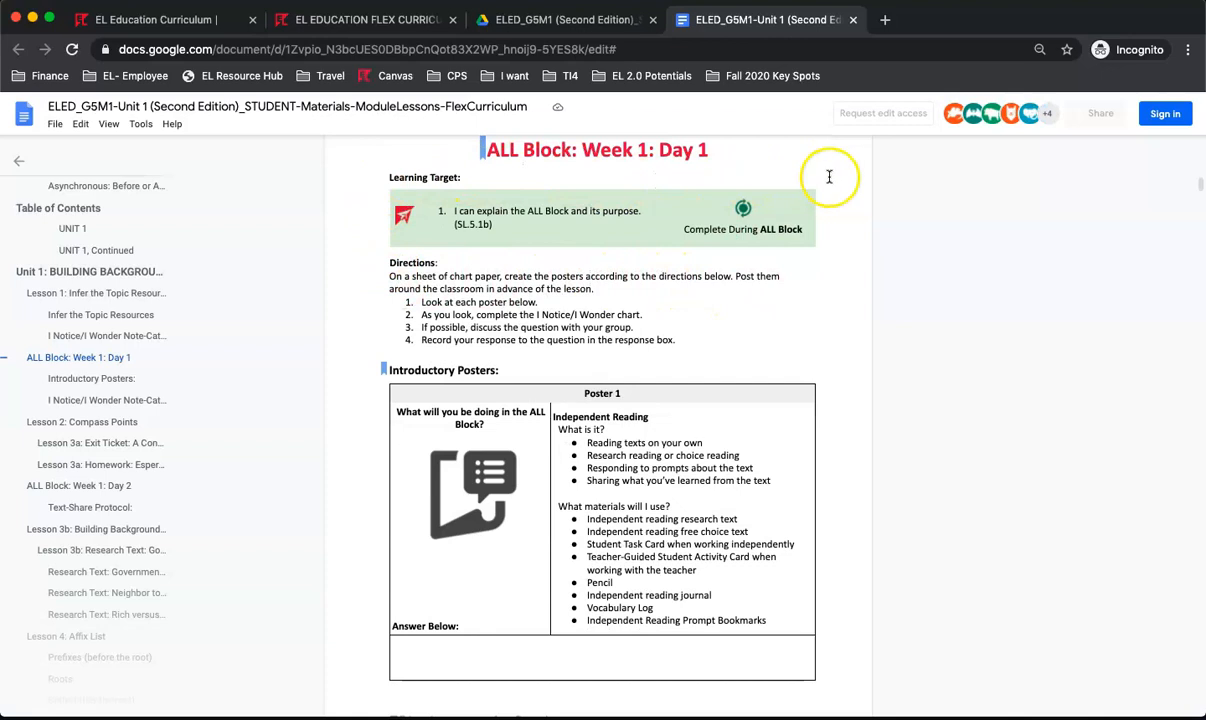
mouse_move(700, 262)
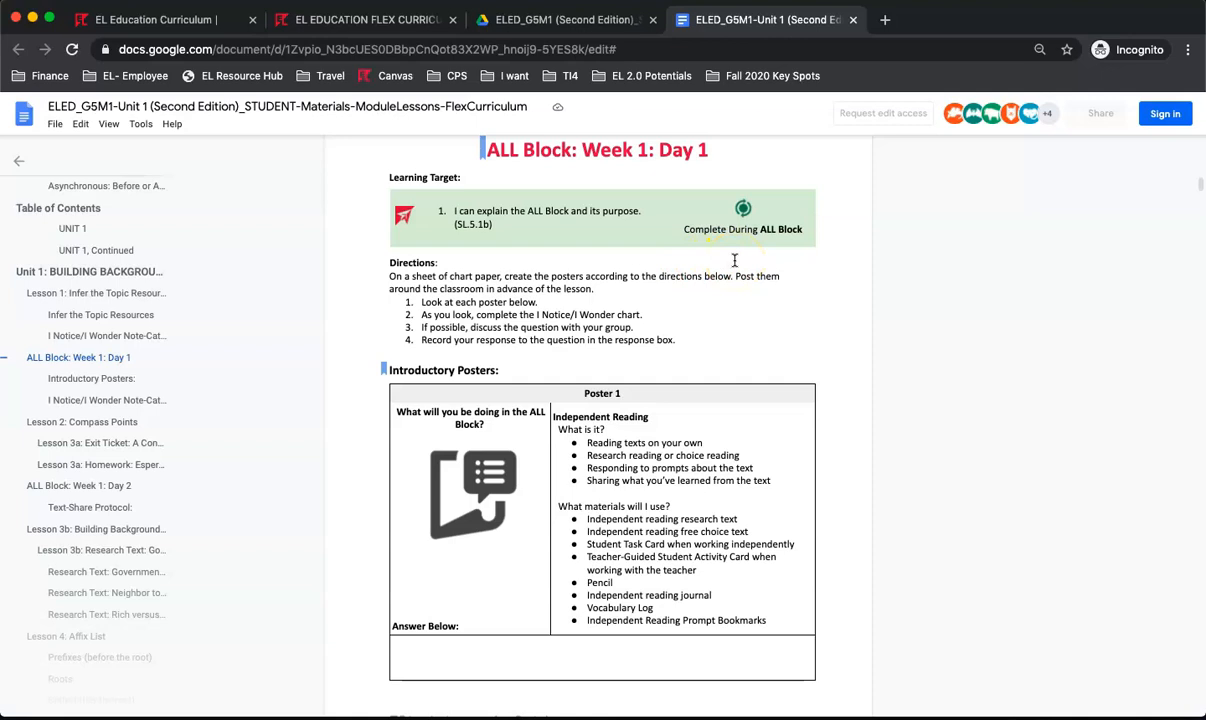
scroll(down, 3)
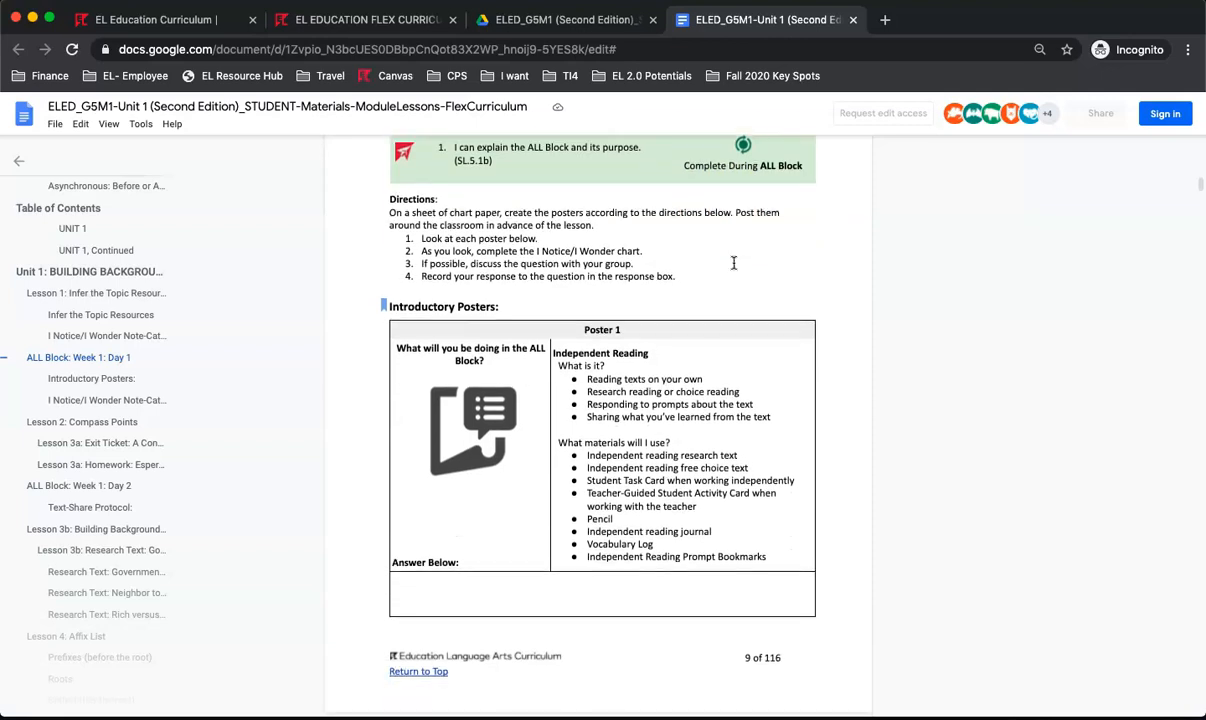
scroll(down, 3)
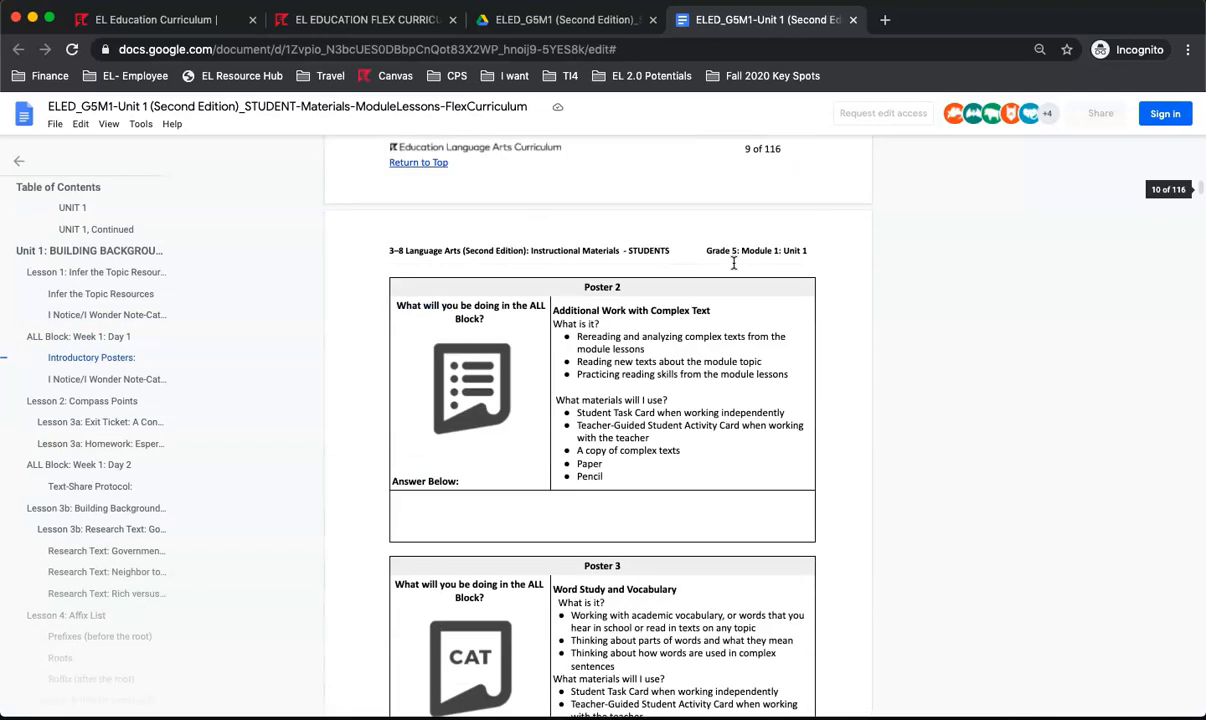
scroll(down, 3)
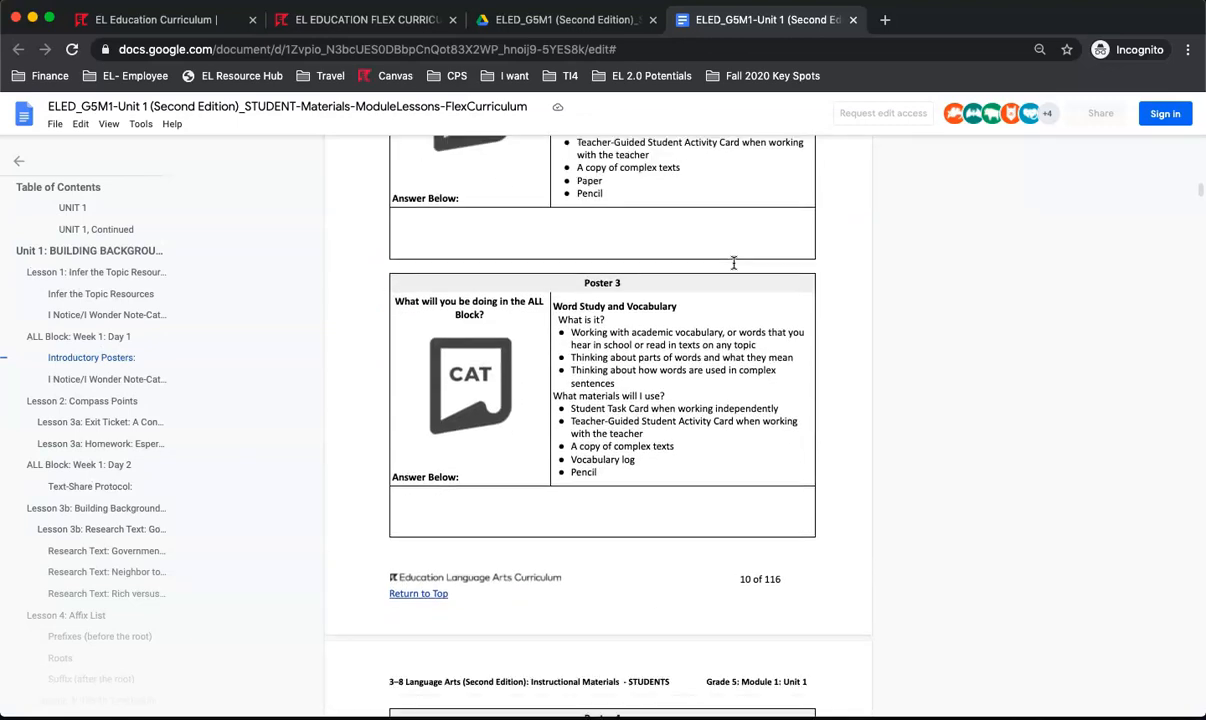
scroll(down, 3)
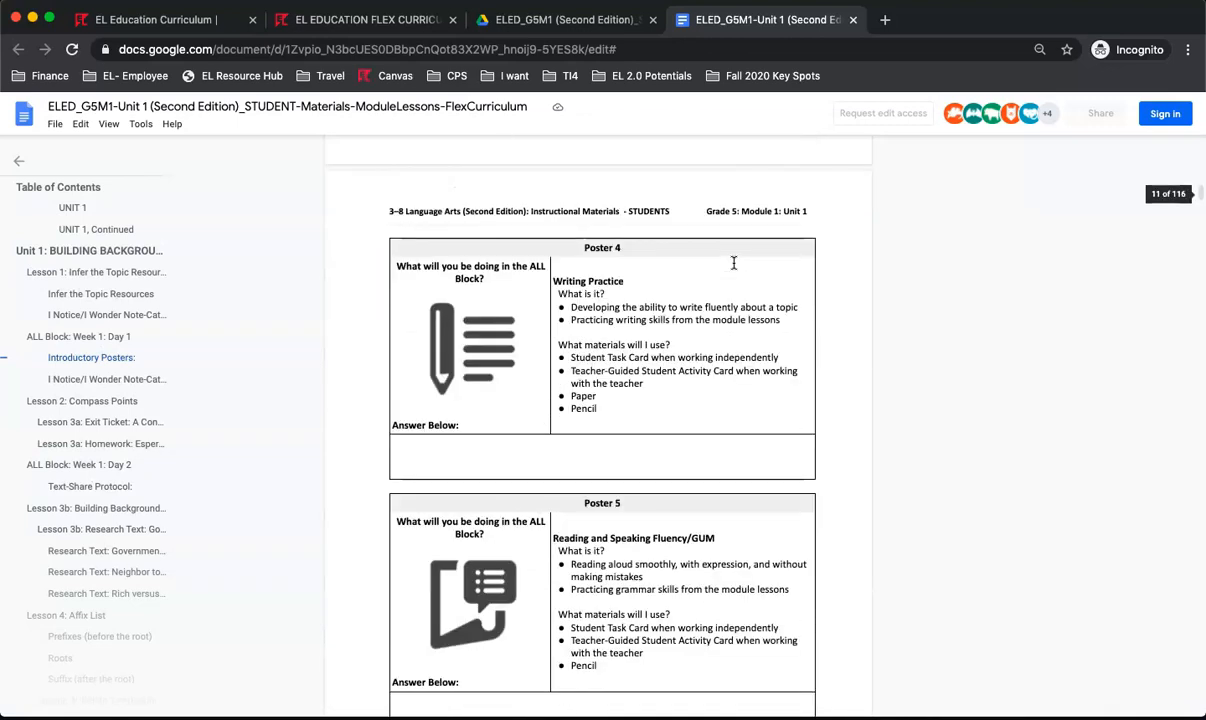
scroll(down, 3)
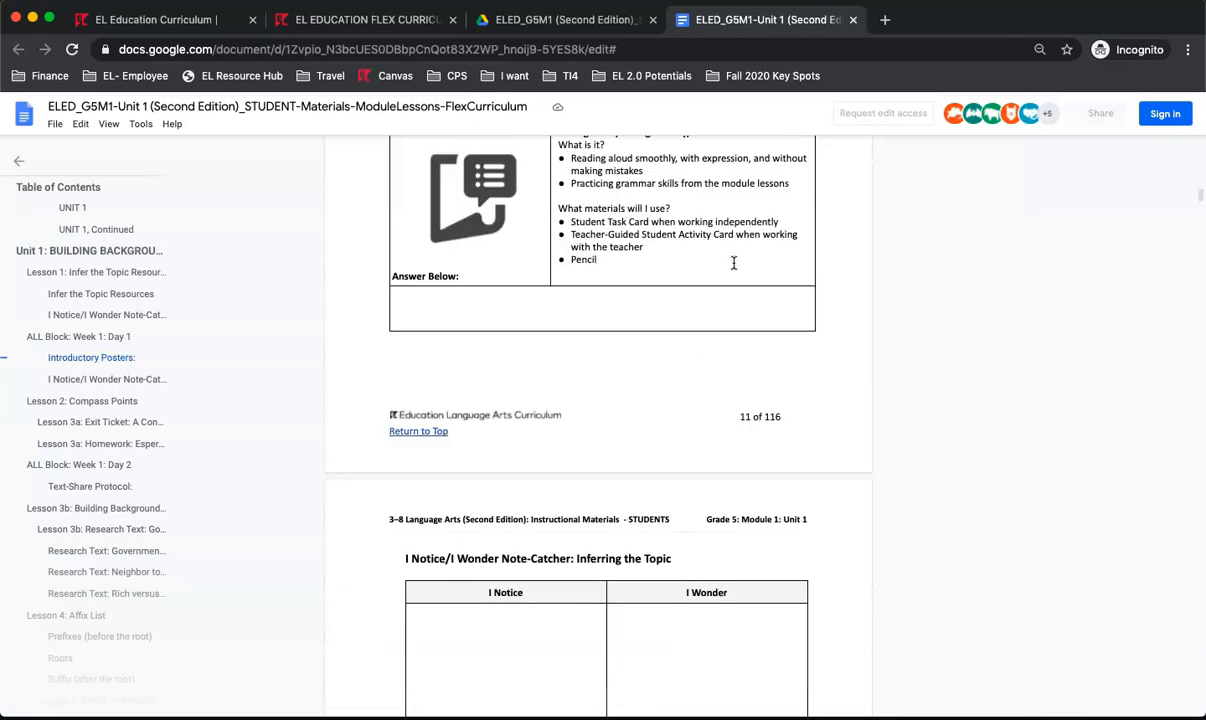
scroll(down, 3)
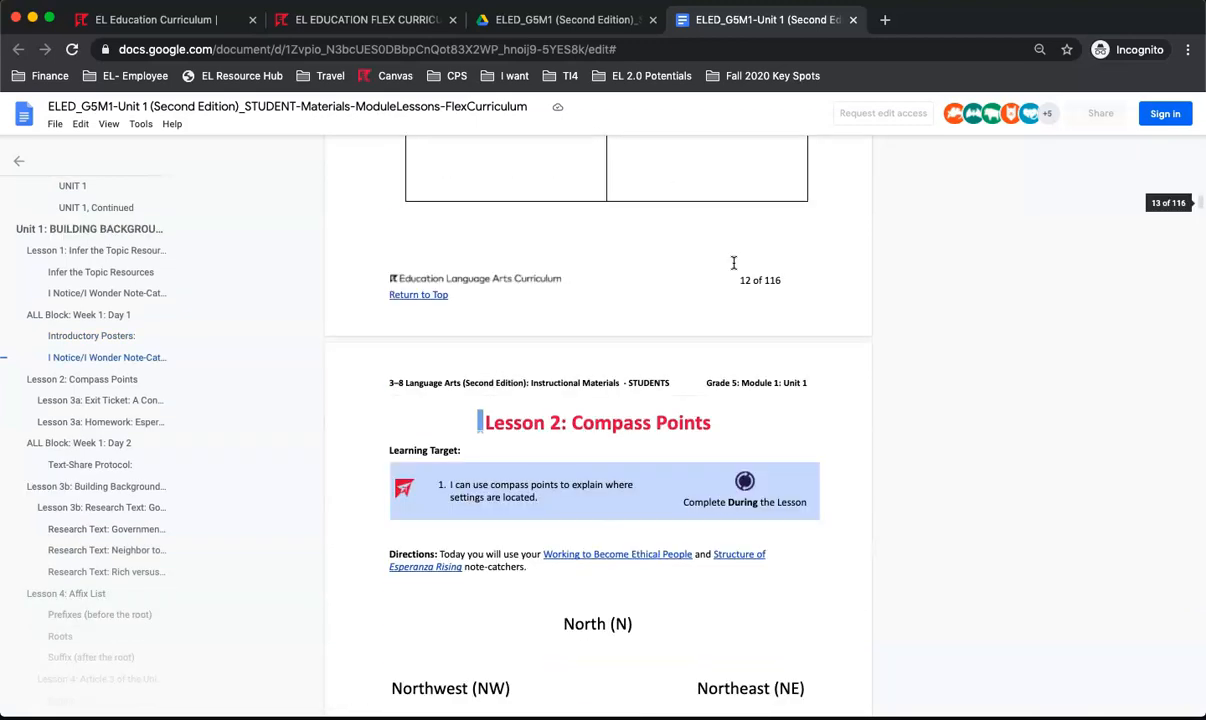
scroll(down, 3)
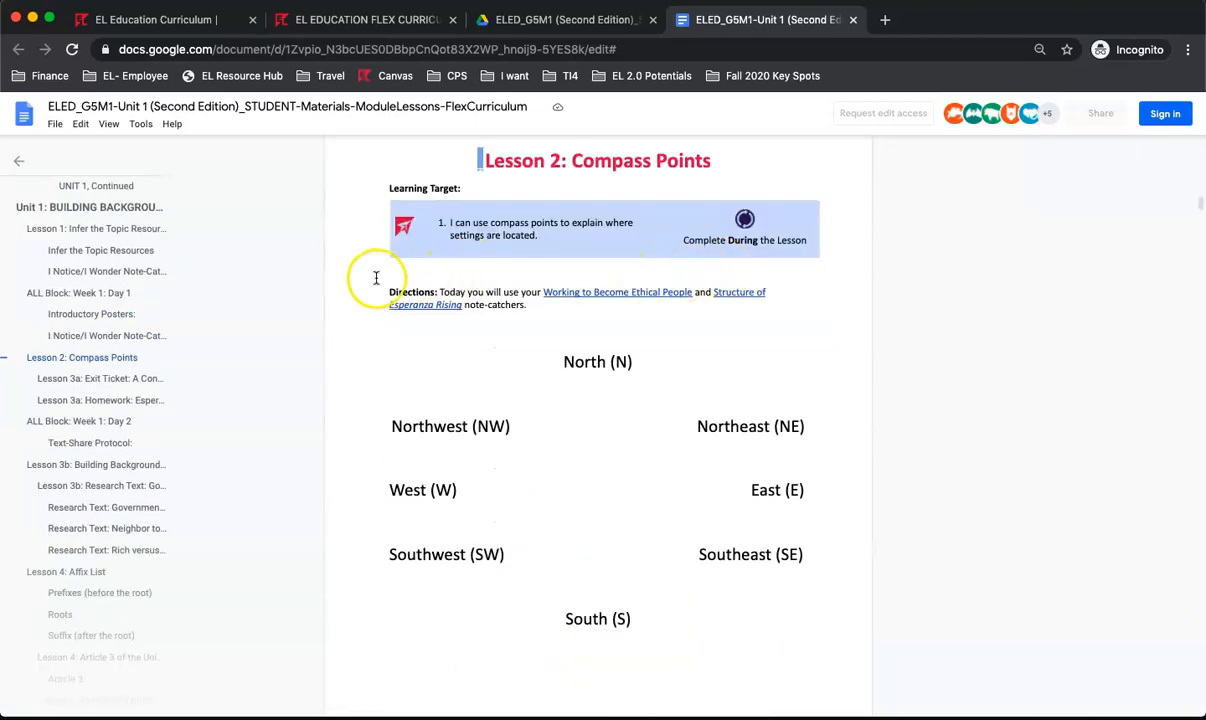
mouse_move(836, 270)
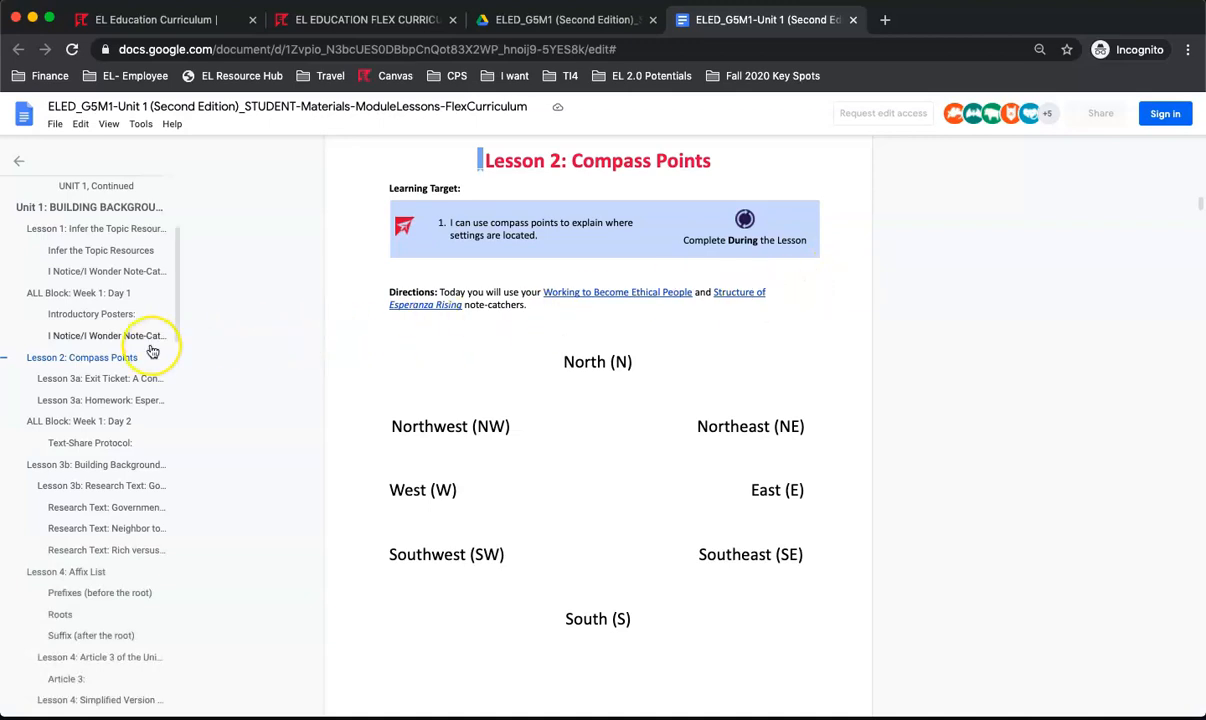
Scroll the outline toward the Appendix heading of the student materials.
scroll(down, 3)
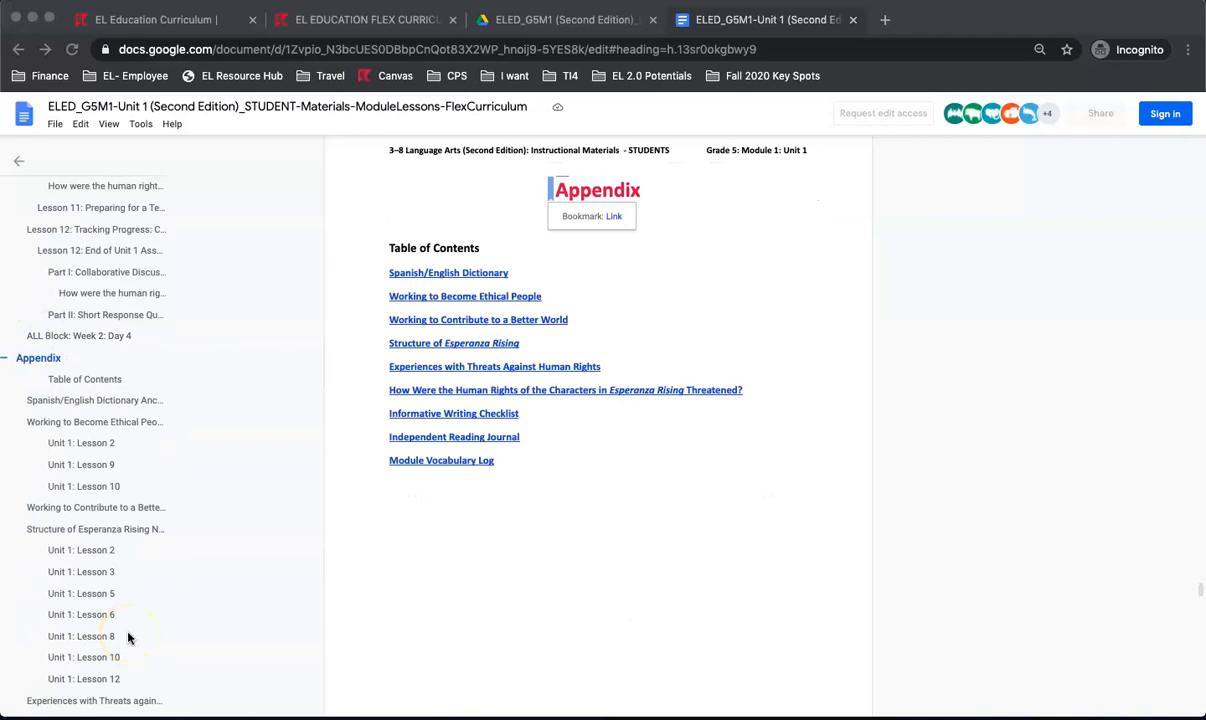
mouse_move(128, 636)
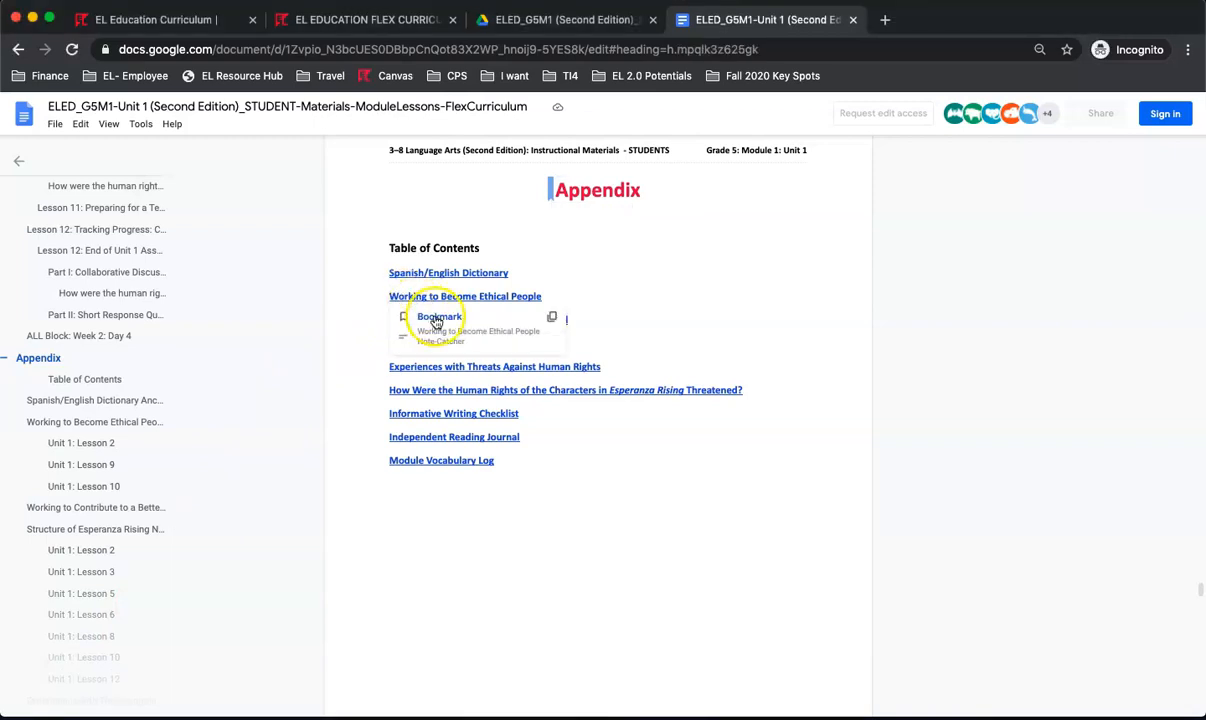
View the Working to Become Ethical People note-catcher, then close the doc to return to Drive.
click(464, 296)
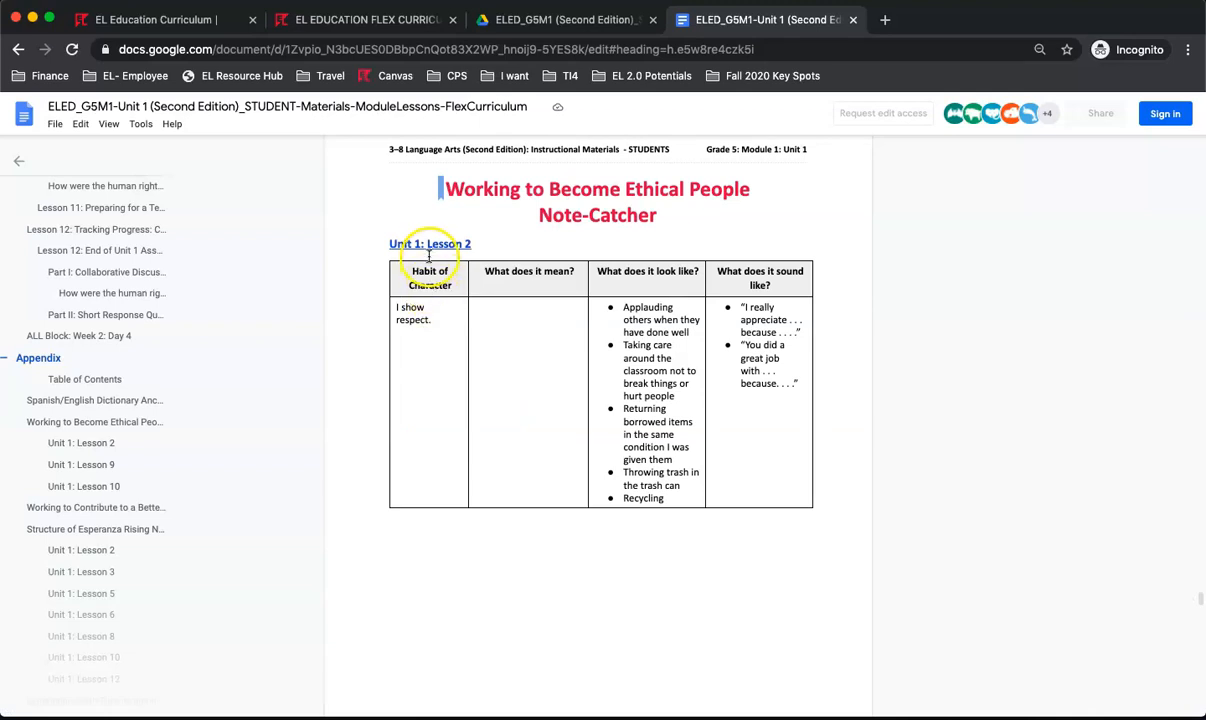
click(428, 244)
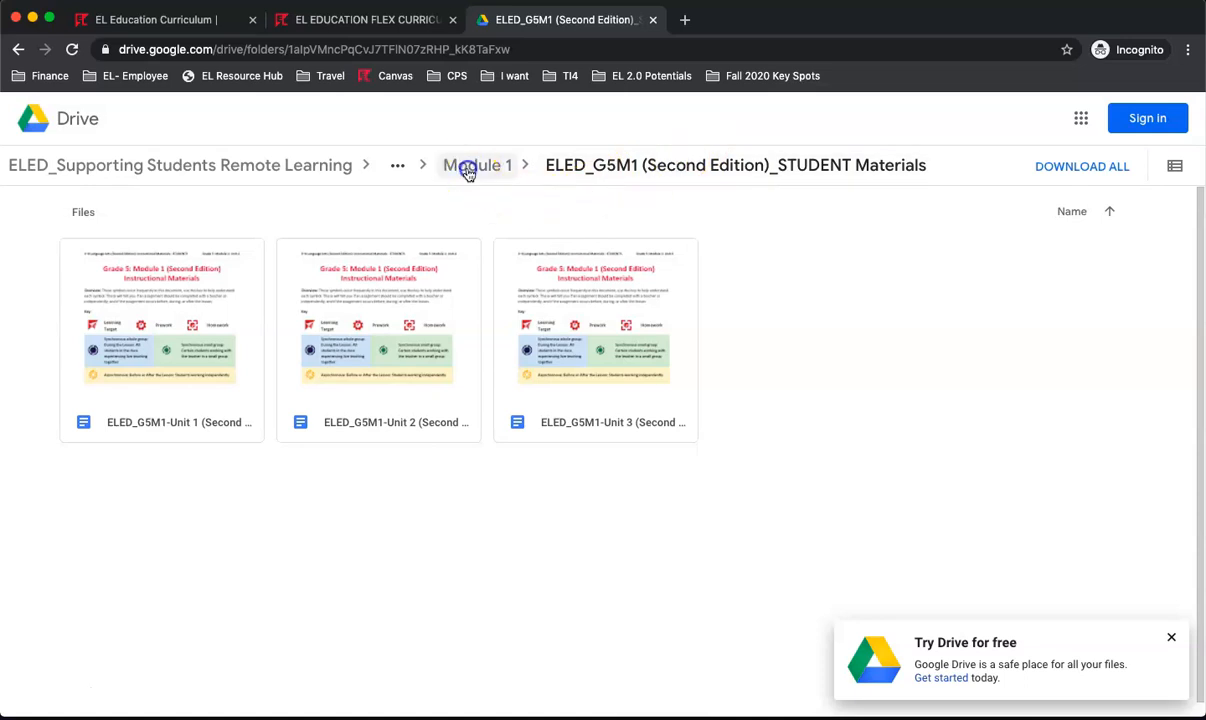
Navigate from Module 1 into the TEACHER Materials folder and open the Unit 1 teacher document.
click(476, 164)
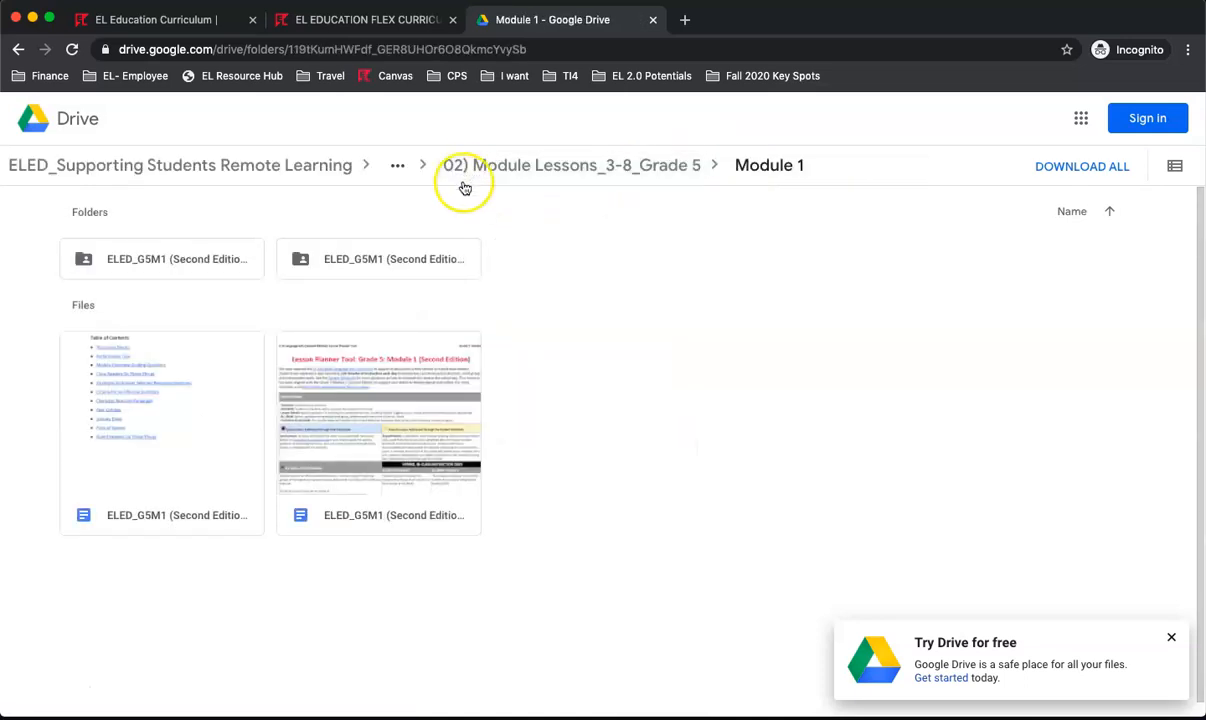
double_click(378, 258)
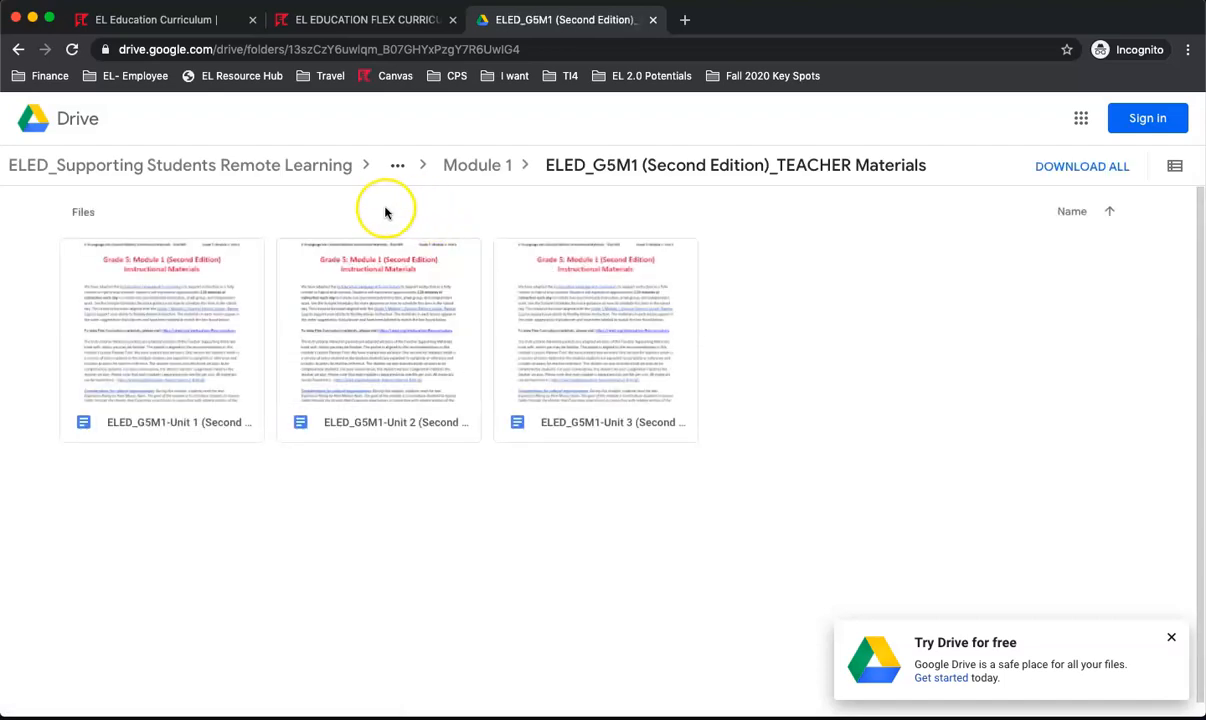
mouse_move(224, 280)
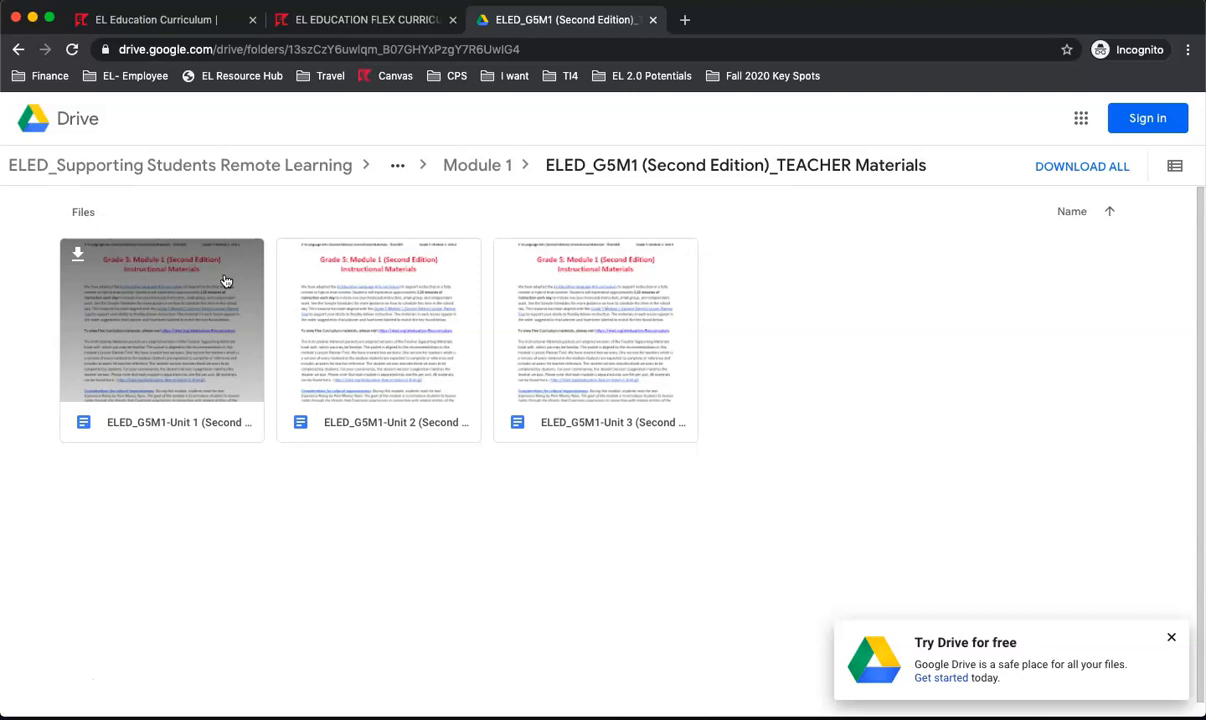
double_click(160, 320)
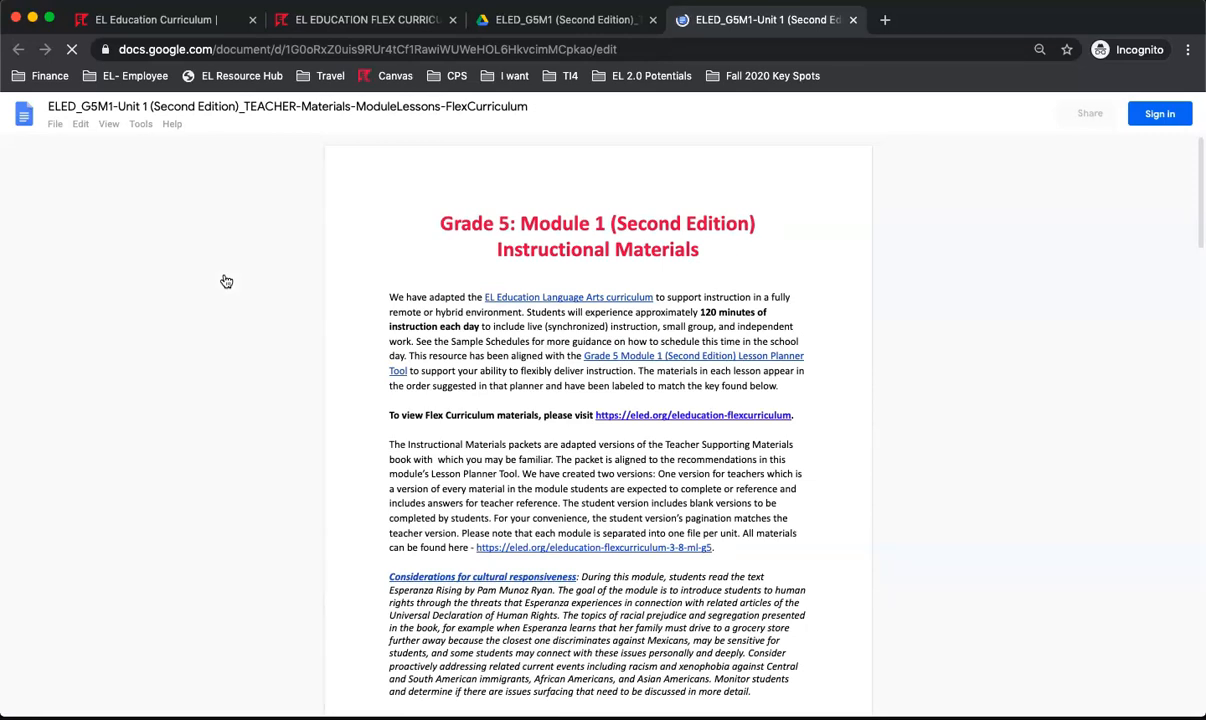
mouse_move(226, 280)
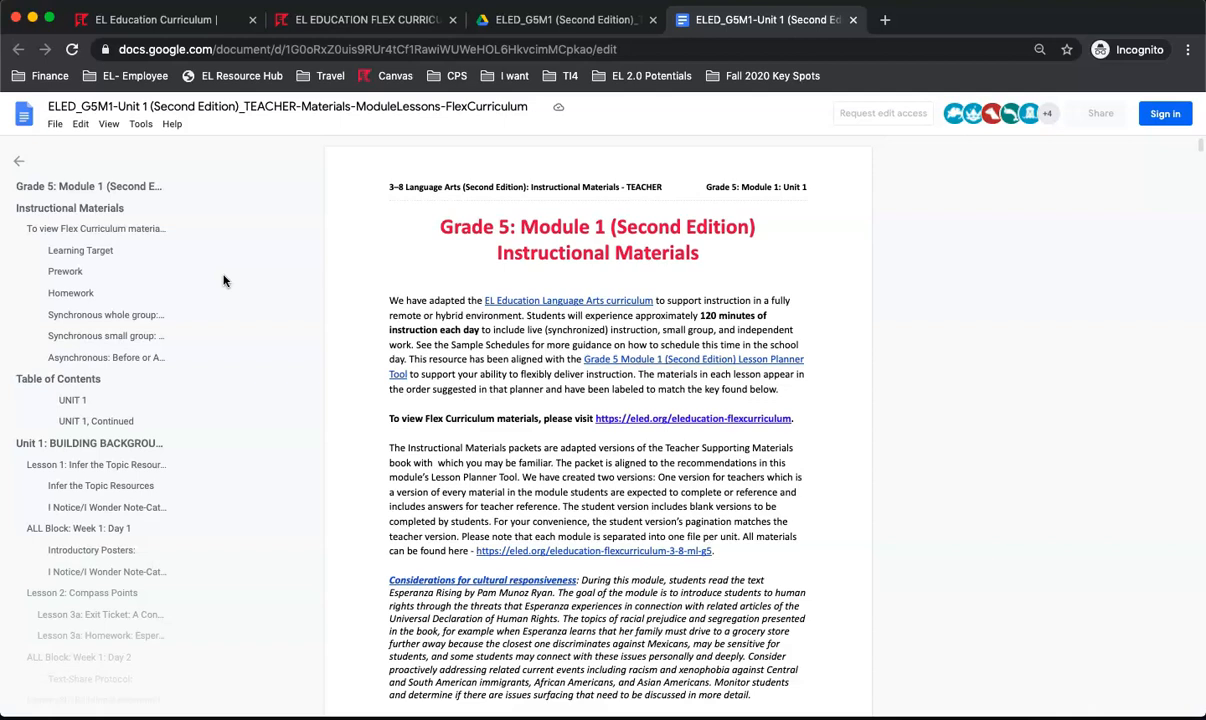
mouse_move(130, 620)
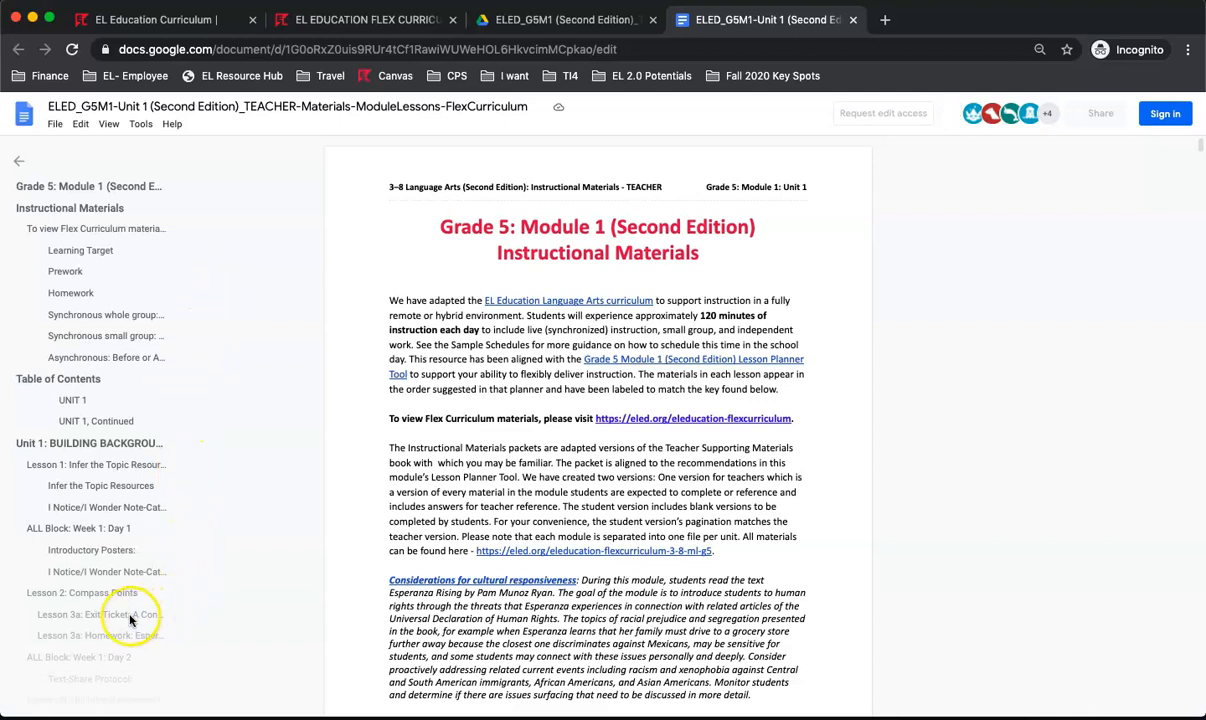
Jump to the Lesson 3a: Exit Ticket section via the outline and scroll through it.
click(100, 614)
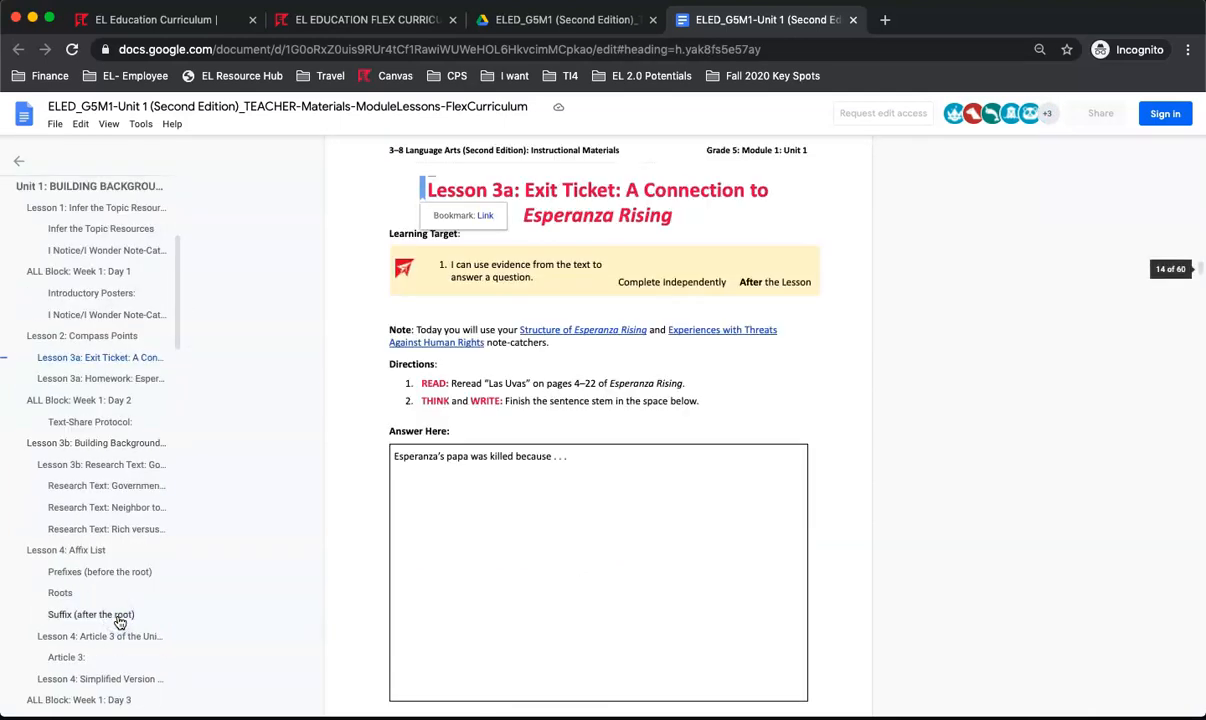
scroll(down, 3)
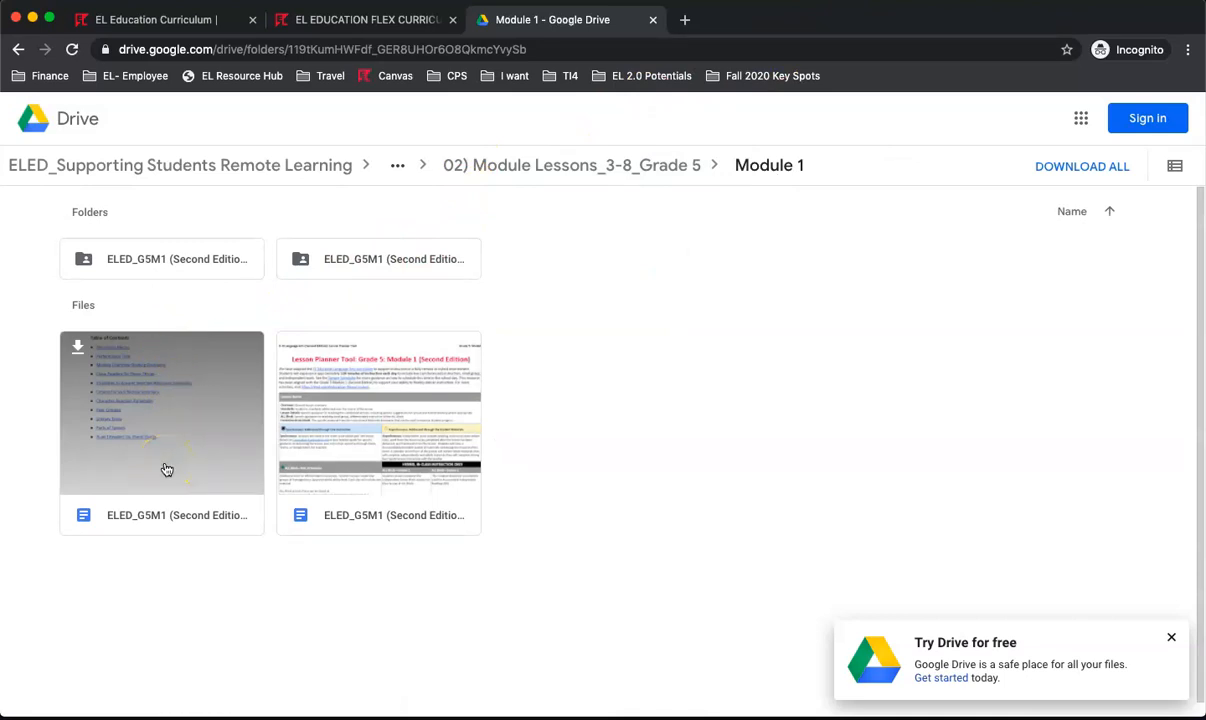
Briefly open the first Module 1 document, then close Drive to return to the curriculum site.
double_click(160, 412)
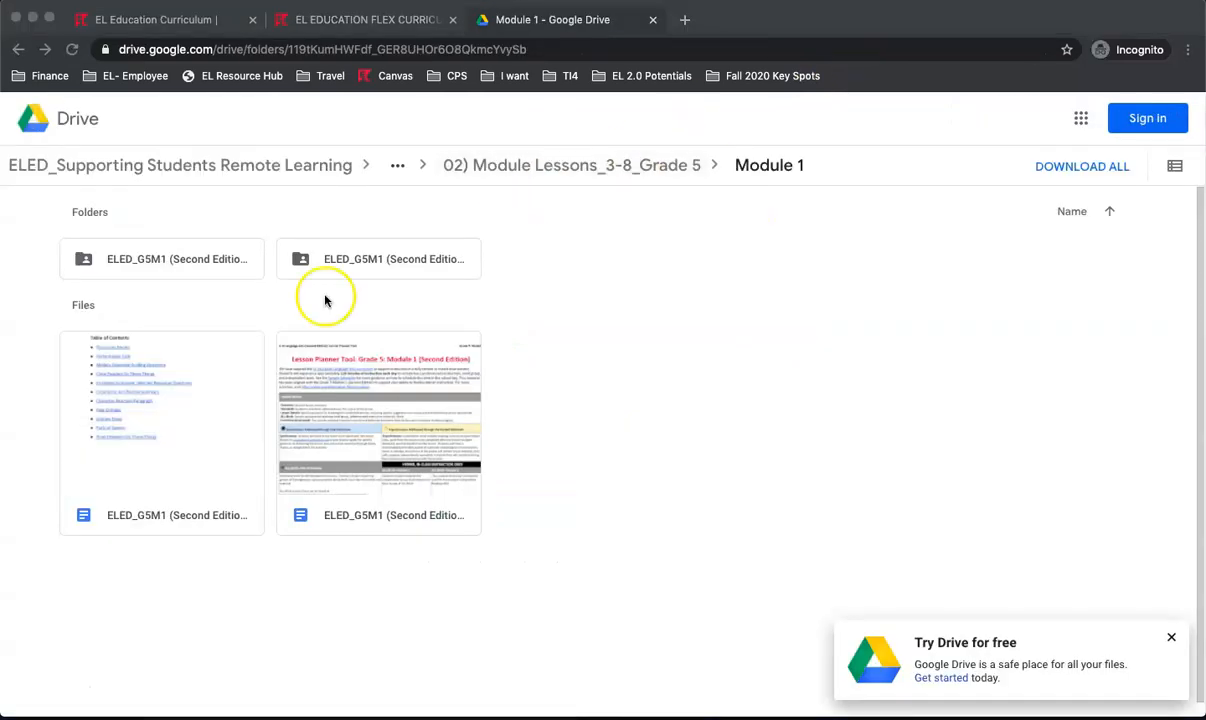
click(360, 20)
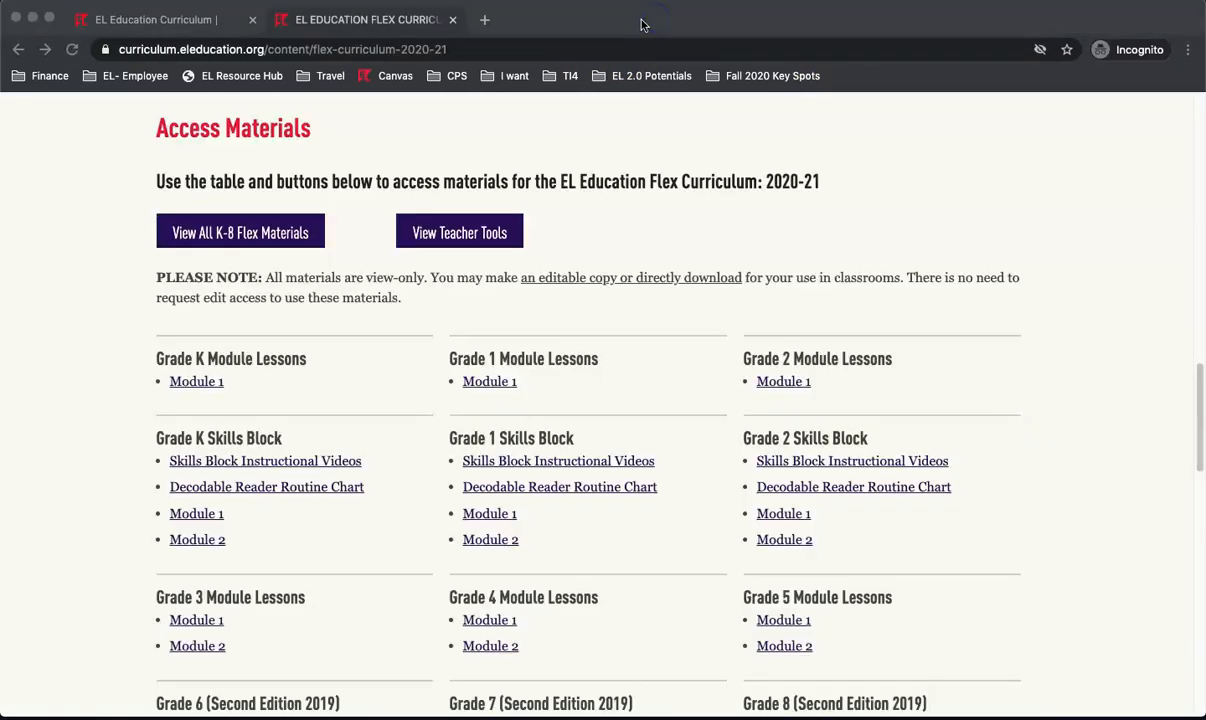